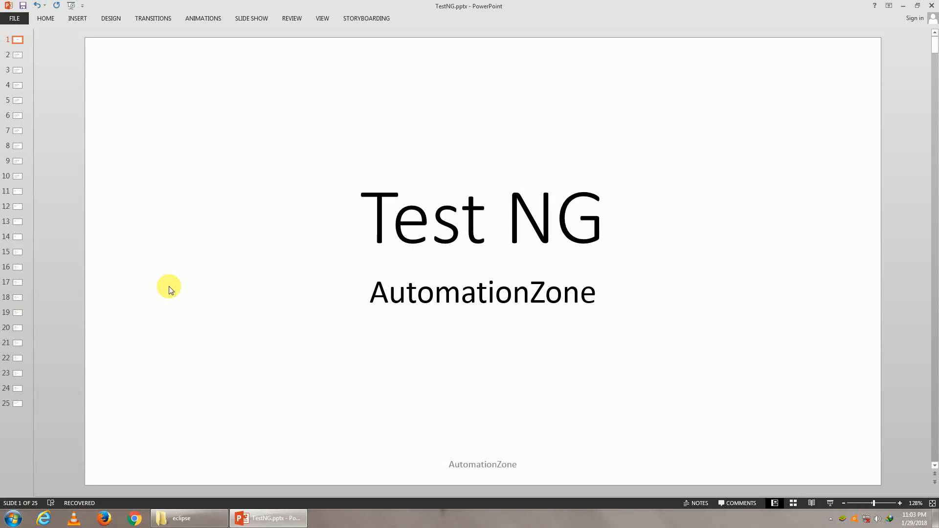
Page through the TestNG deck from the title slide to slide 25, Requirements.
left_click(17, 55)
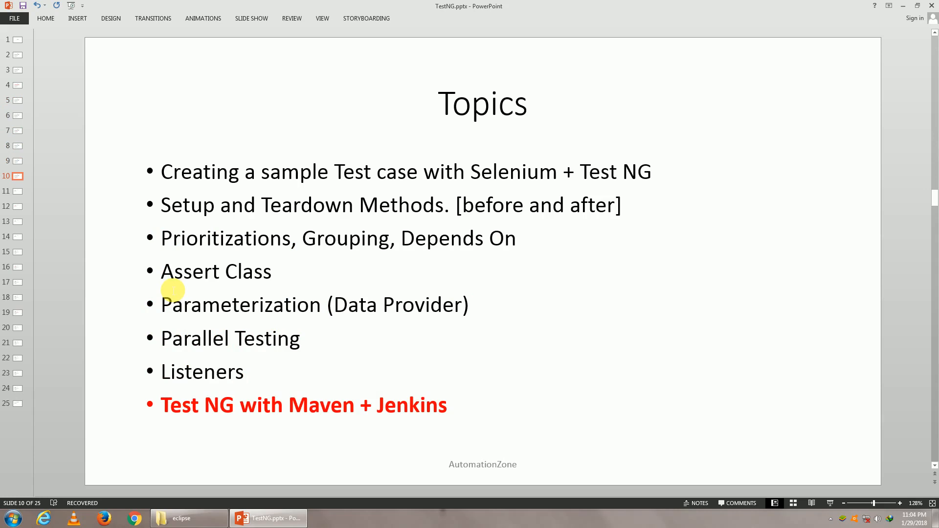
left_click(17, 190)
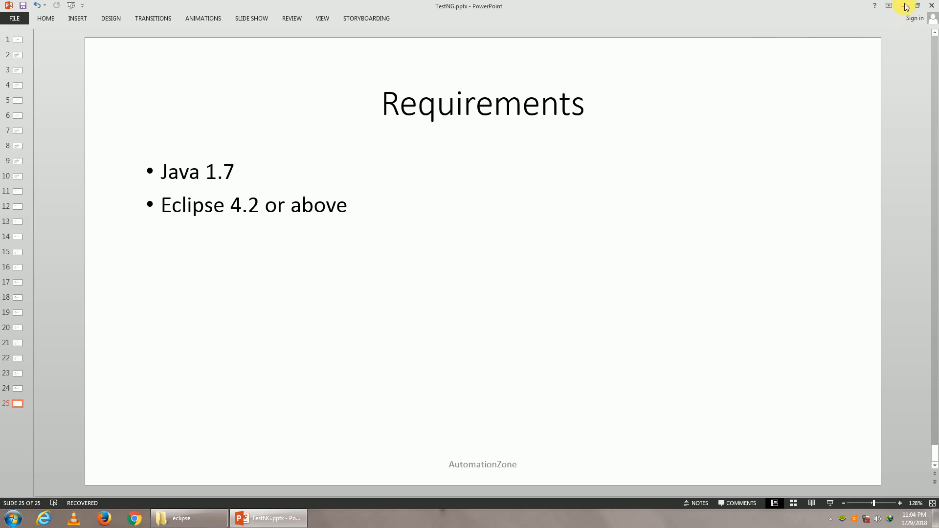
Launch eclipse.exe with D:\YouTube\TestNG\Project as the workspace.
left_click(188, 518)
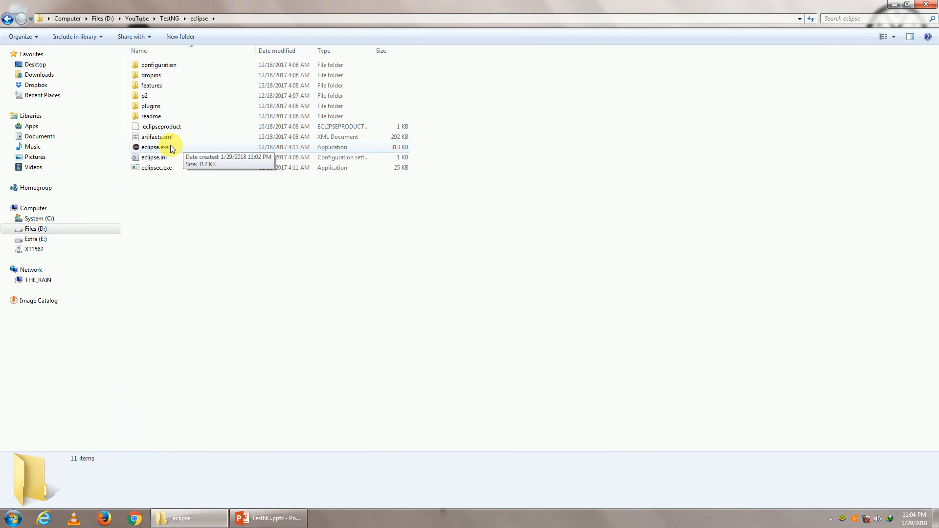
double_click(154, 146)
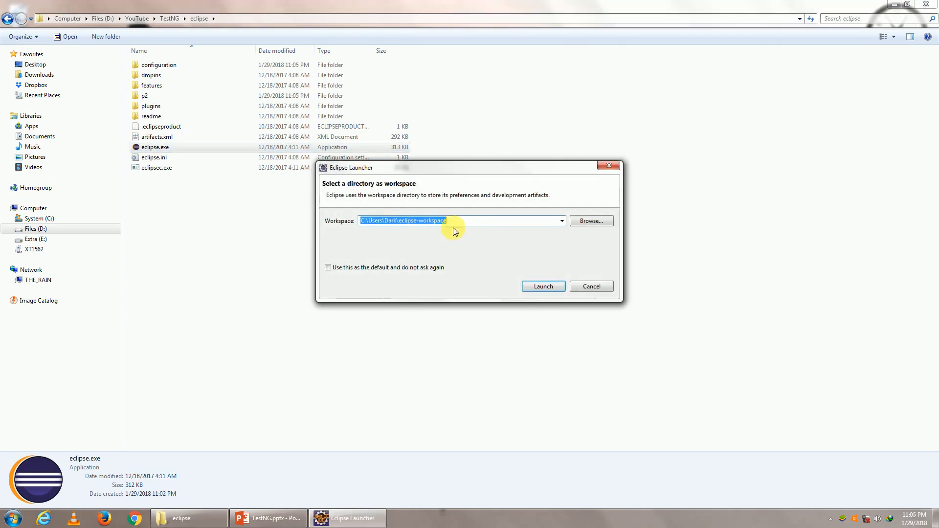
type("D:\\YouTube\\TestNG\\Project")
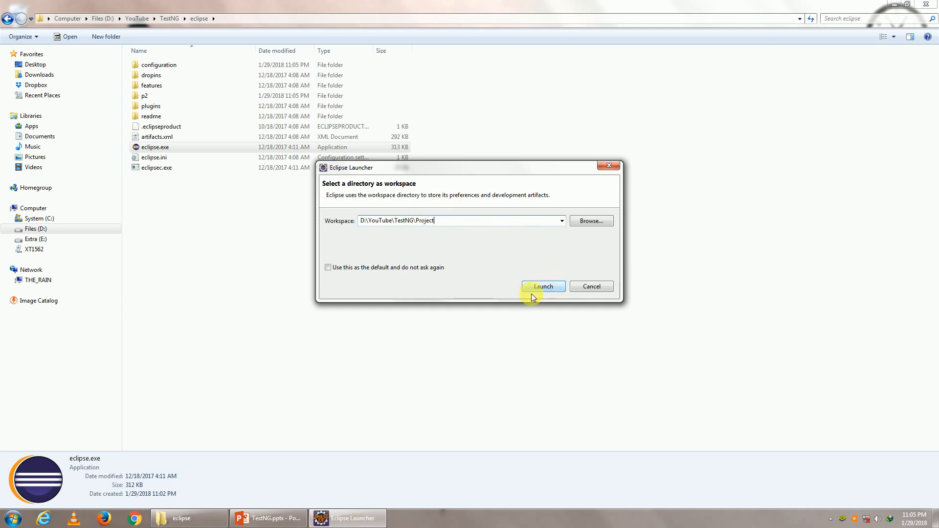
left_click(543, 286)
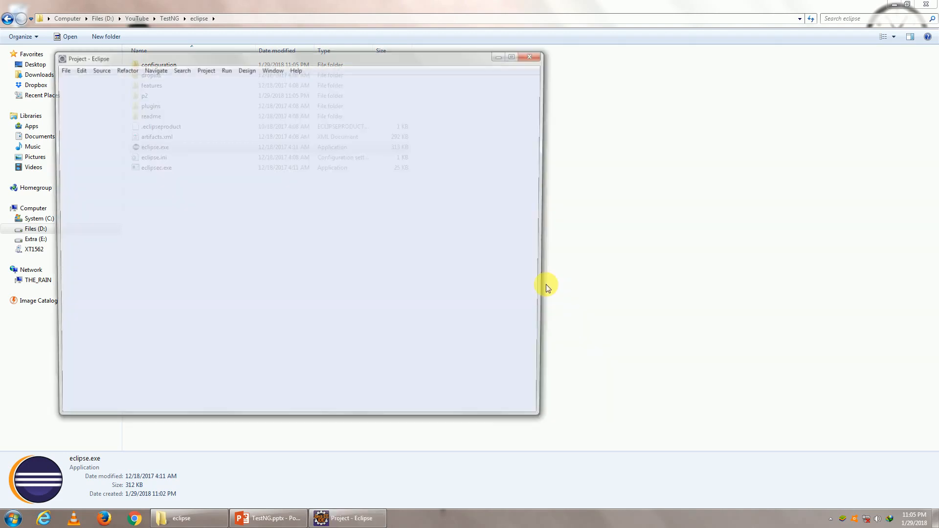
Close the welcome page and create a new Java Project named TestNG.
left_click(512, 56)
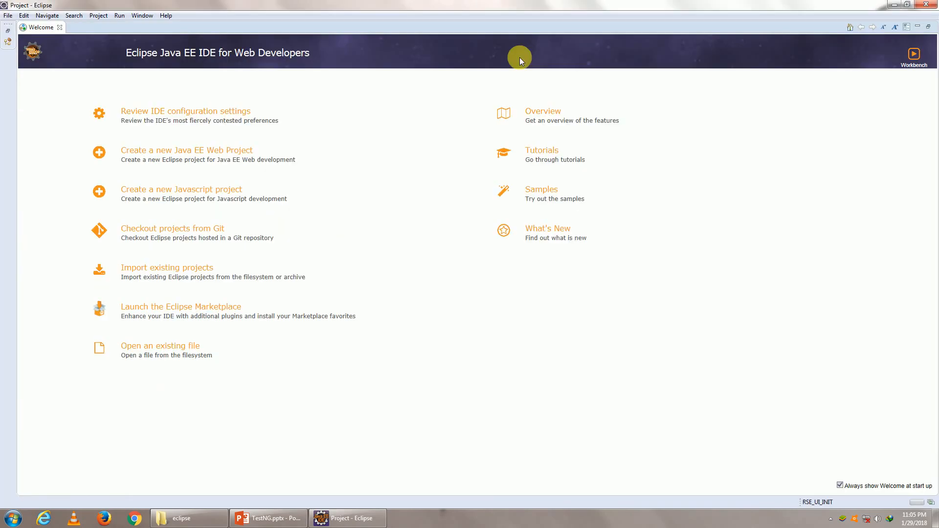
left_click(915, 53)
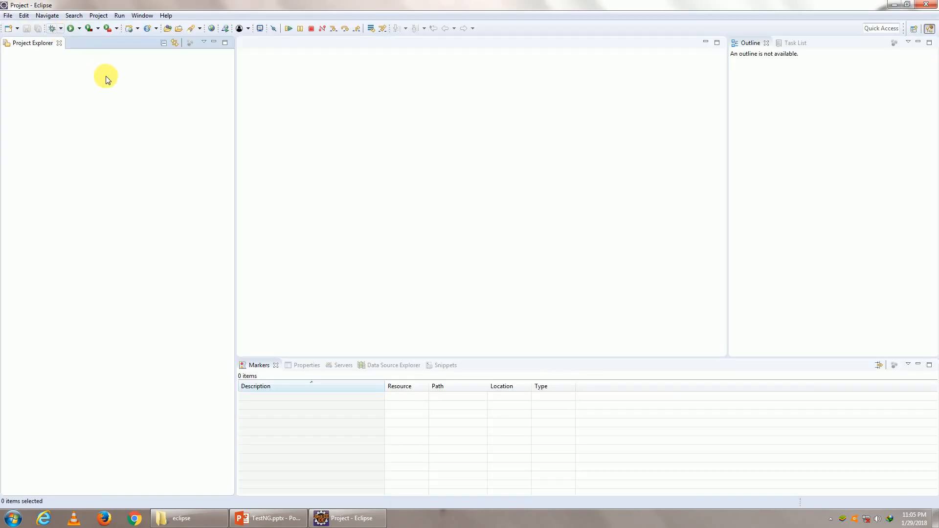
mouse_move(59, 79)
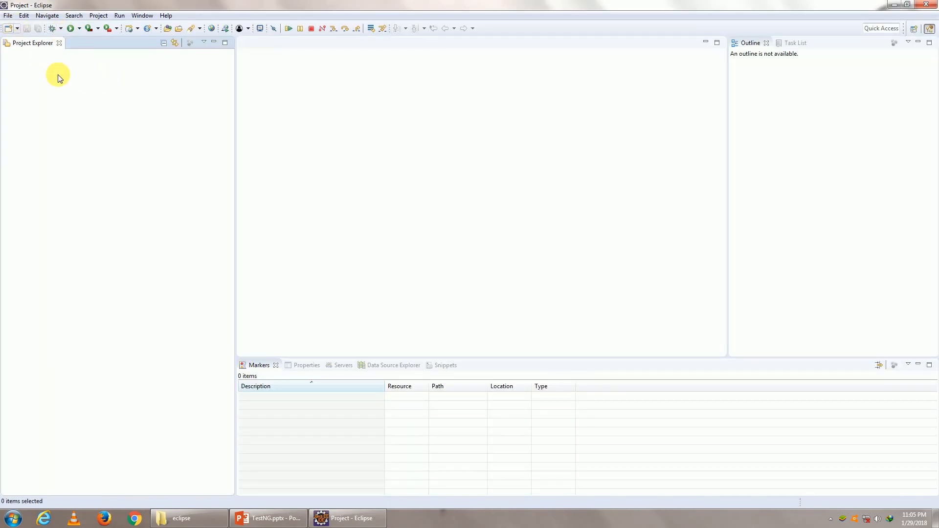
right_click(58, 78)
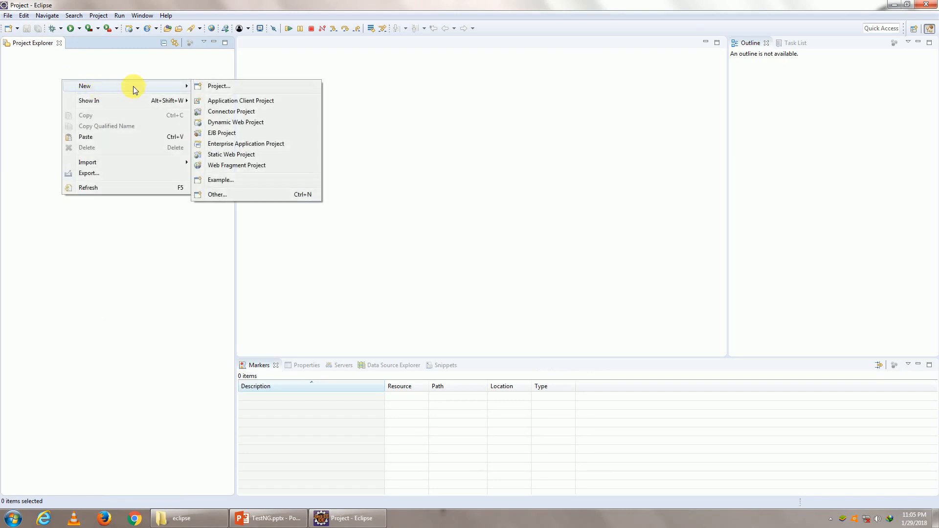
left_click(219, 85)
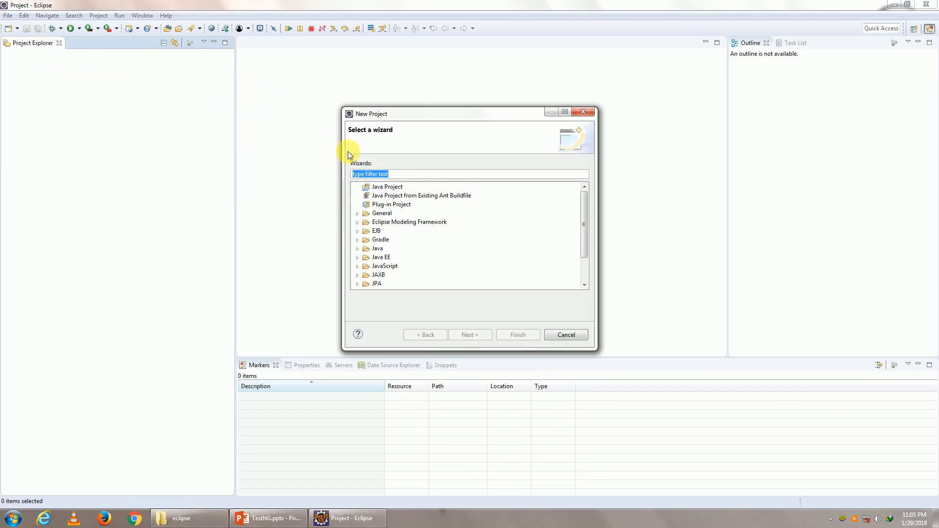
left_click(388, 187)
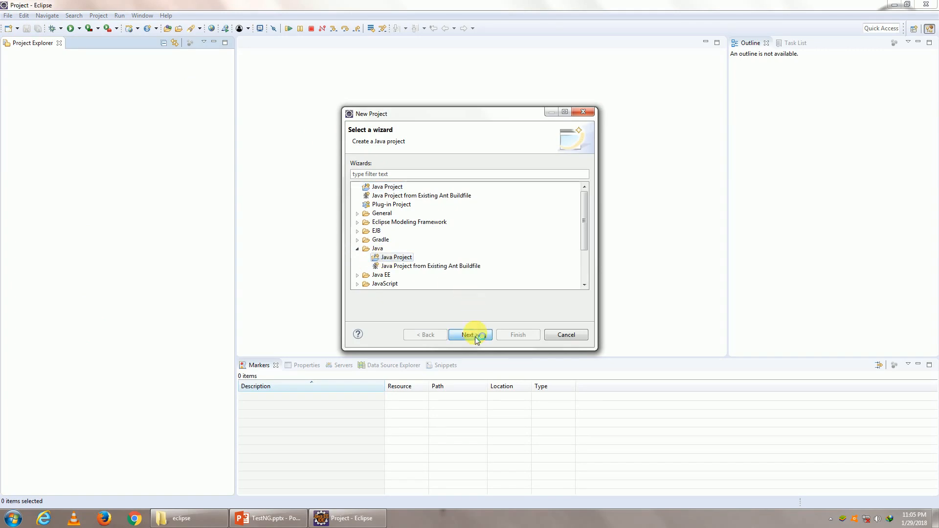
left_click(470, 334)
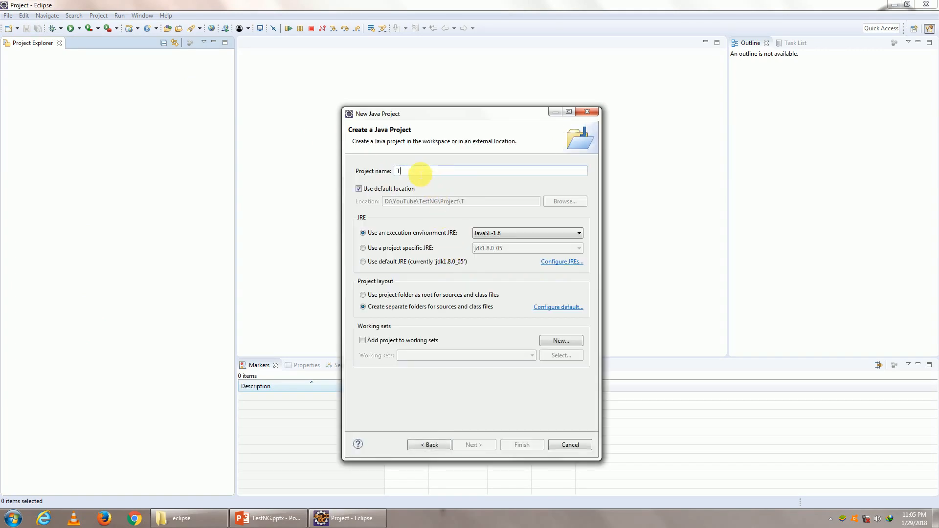
type("estNG")
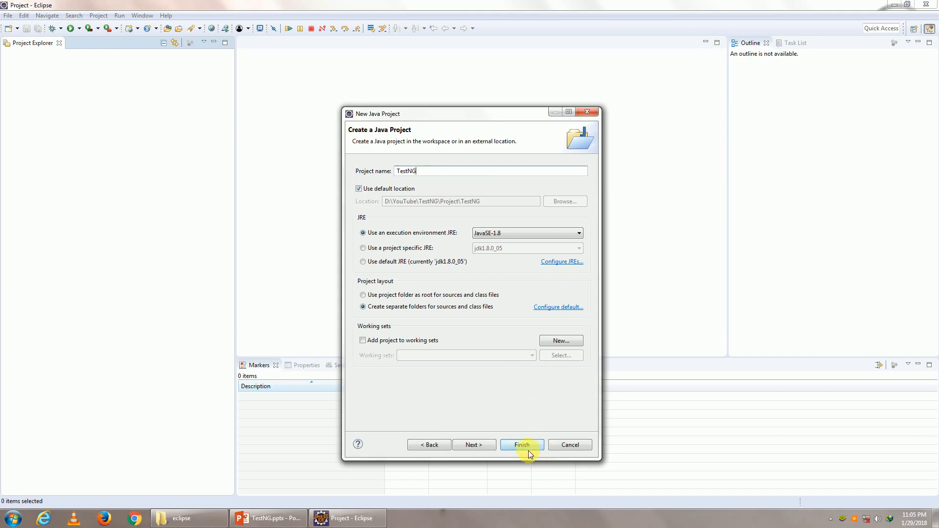
left_click(521, 445)
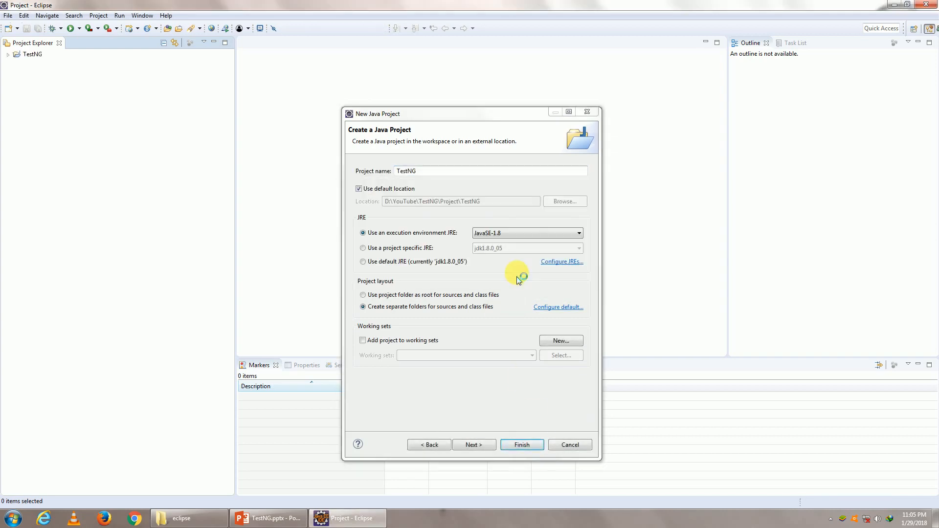
Switch to the Java perspective, expand the TestNG project, and open the Help menu.
left_click(520, 444)
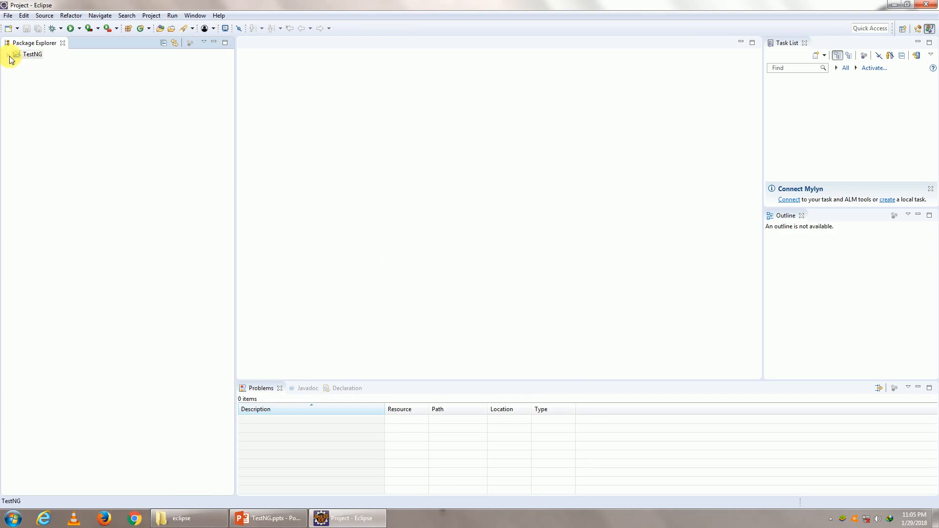
left_click(7, 54)
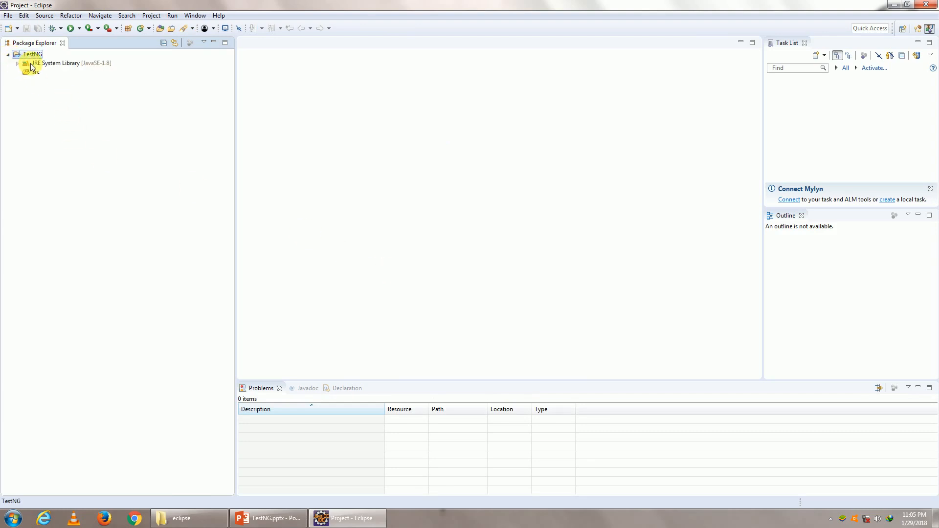
mouse_move(186, 42)
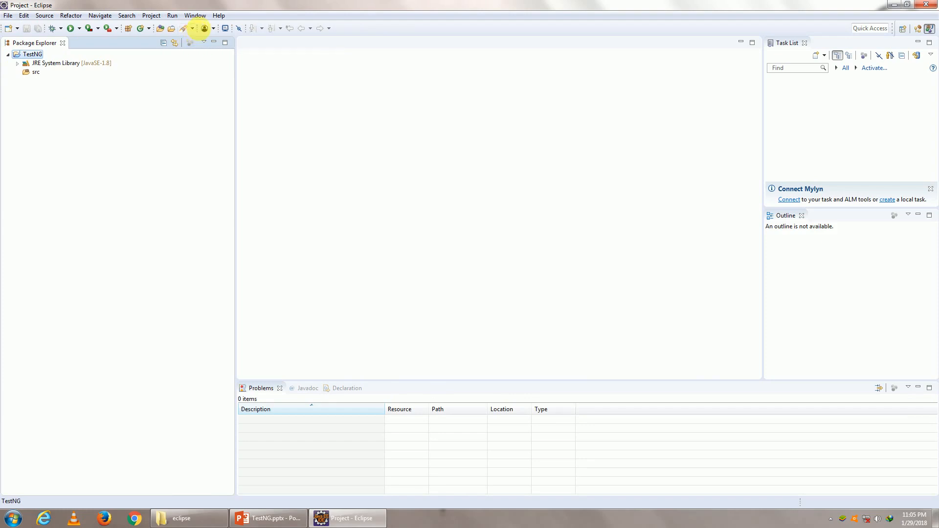
left_click(219, 15)
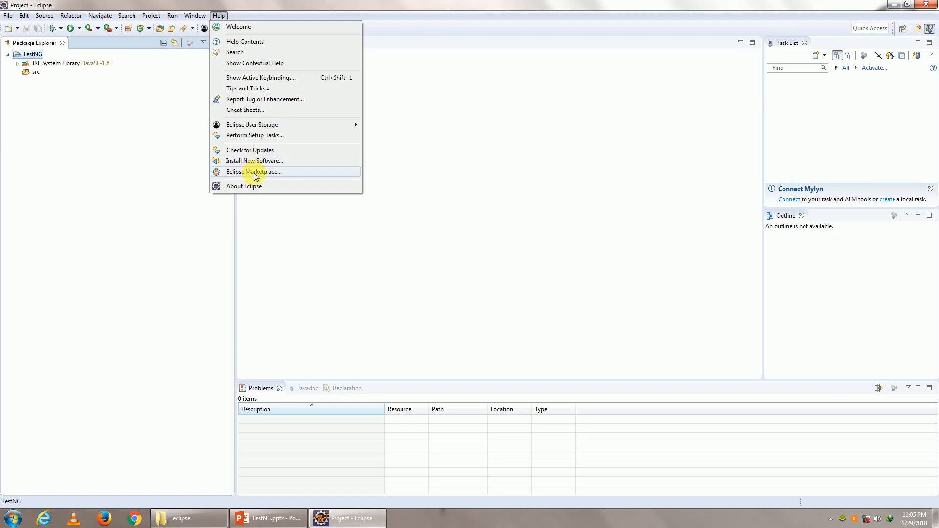
Install the TestNG for Eclipse plug-in from the Marketplace, accepting its license.
left_click(254, 172)
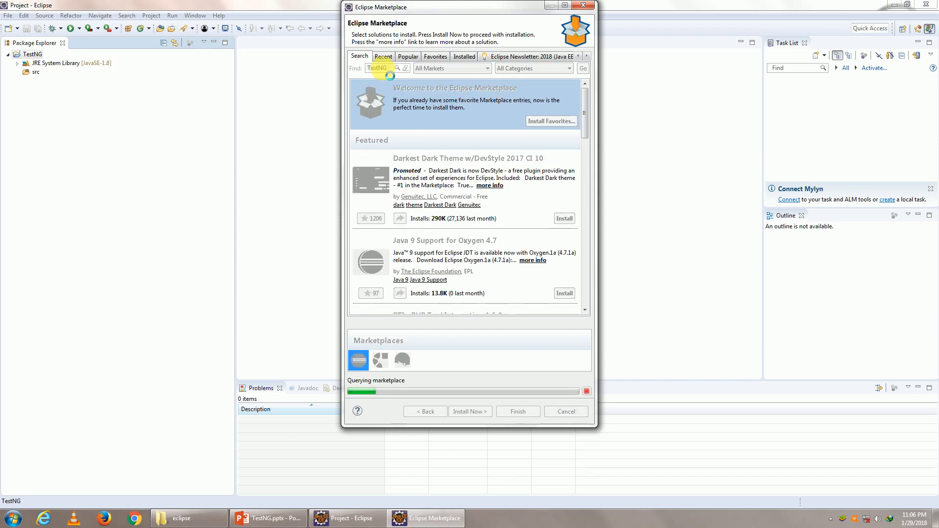
left_click(582, 67)
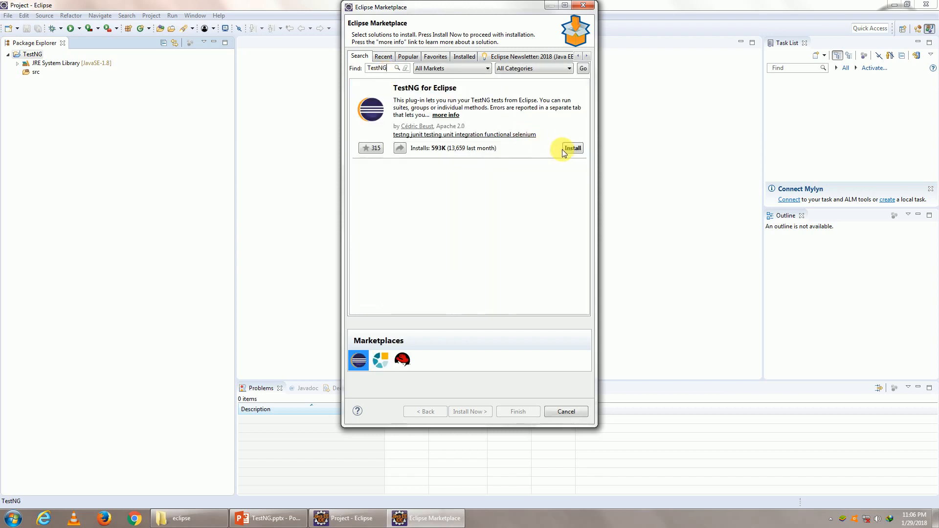
left_click(572, 148)
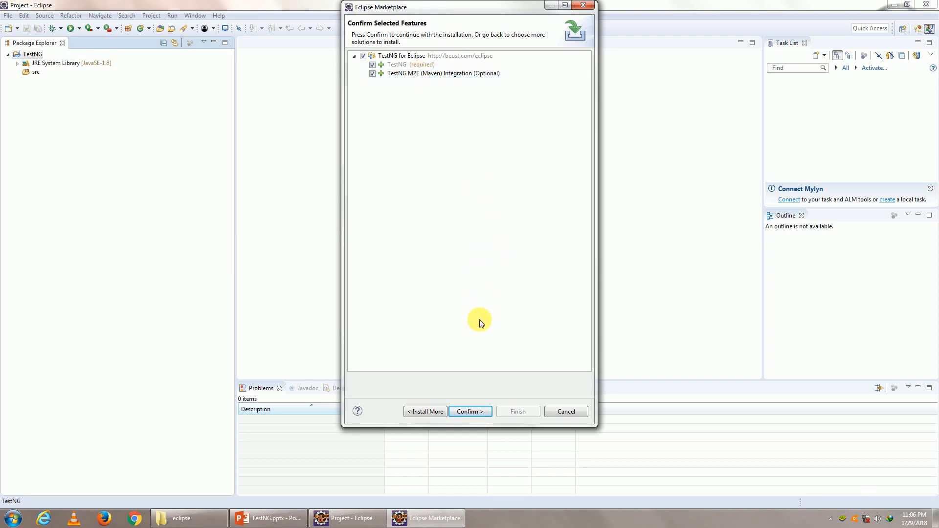
left_click(470, 412)
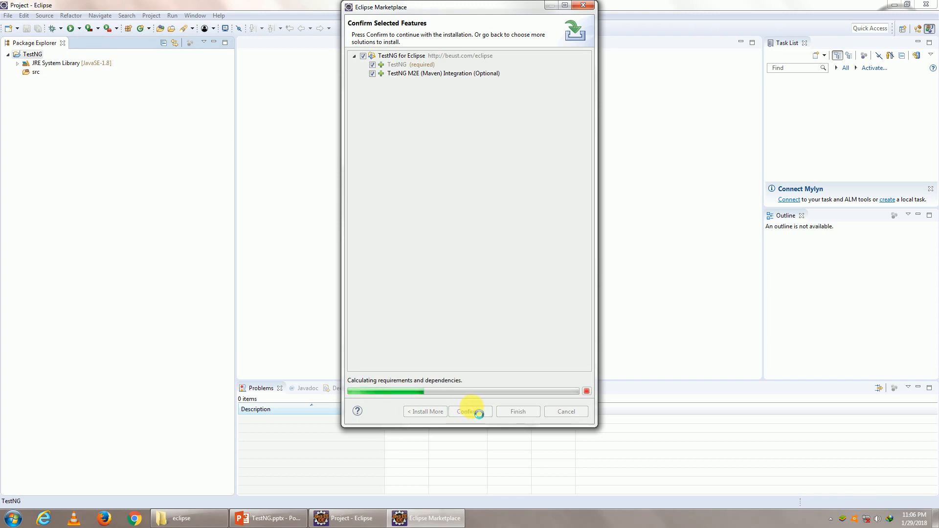
left_click(470, 412)
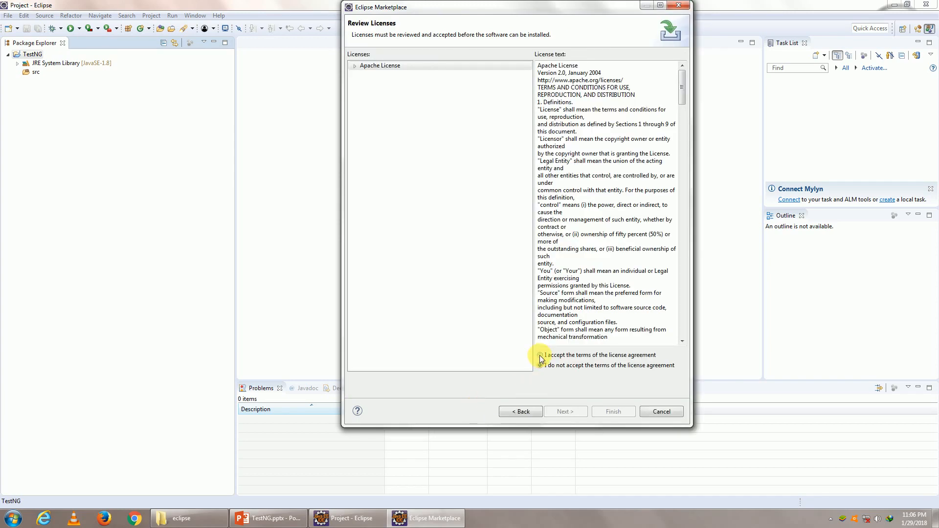
left_click(541, 353)
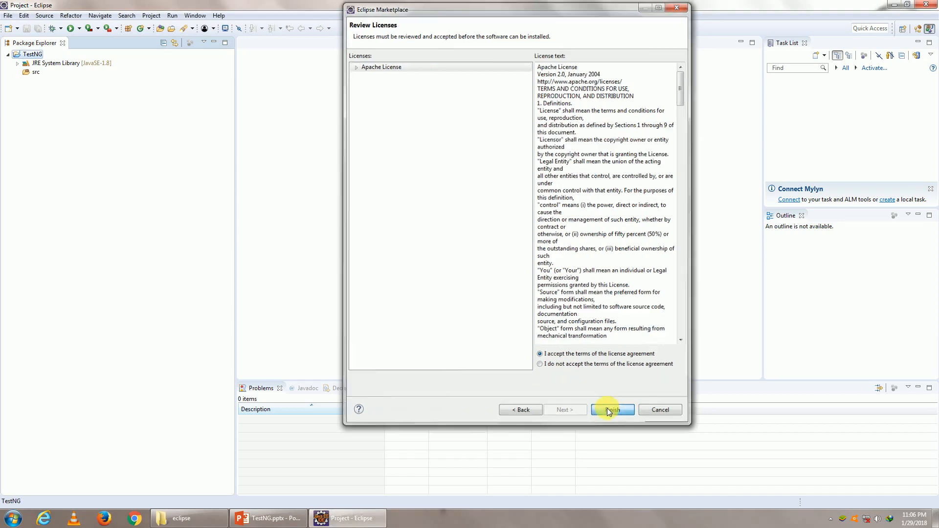
left_click(612, 409)
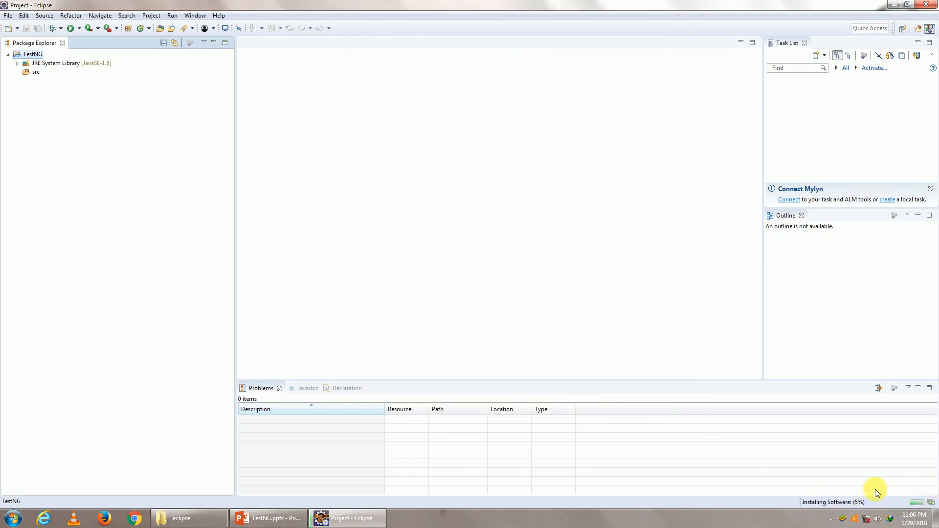
mouse_move(923, 478)
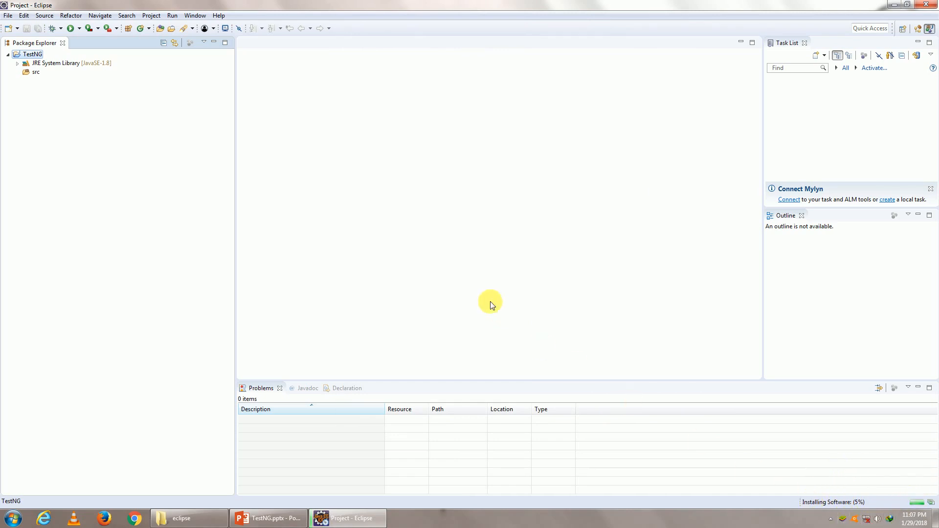
mouse_move(467, 284)
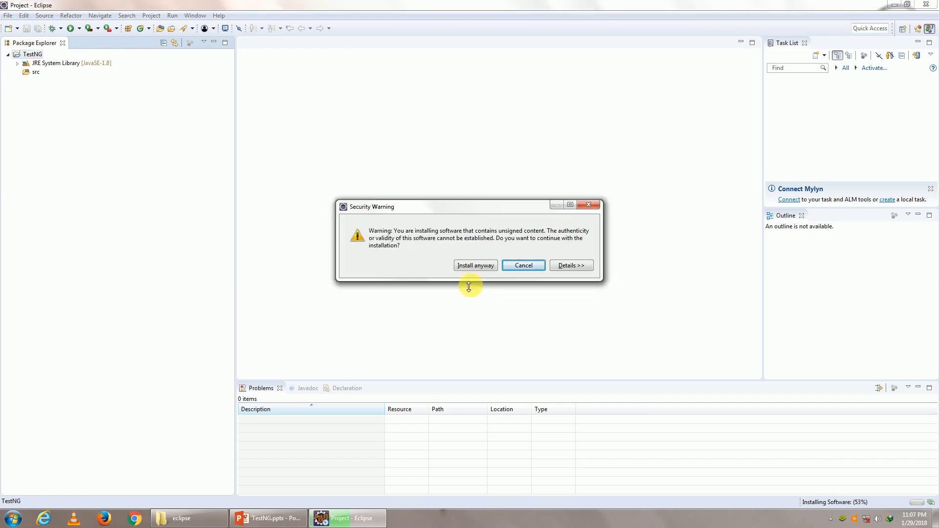
Install the unsigned TestNG content anyway and restart Eclipse.
left_click(475, 265)
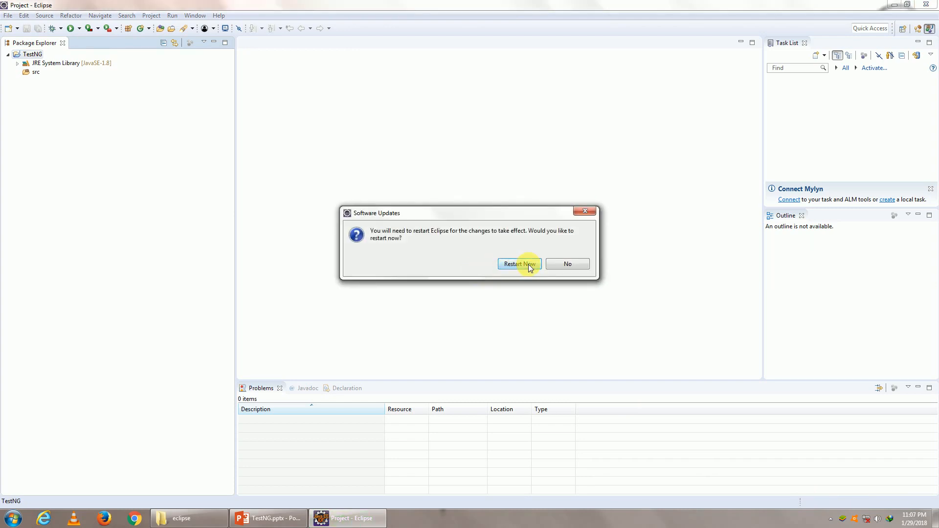
left_click(520, 264)
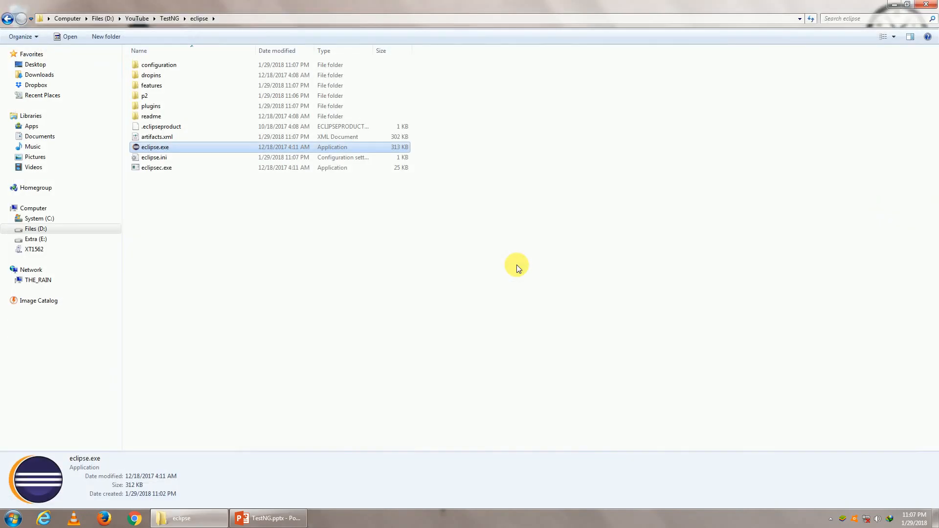
Relaunch Eclipse, expand the TestNG project, and open its context menu.
double_click(154, 147)
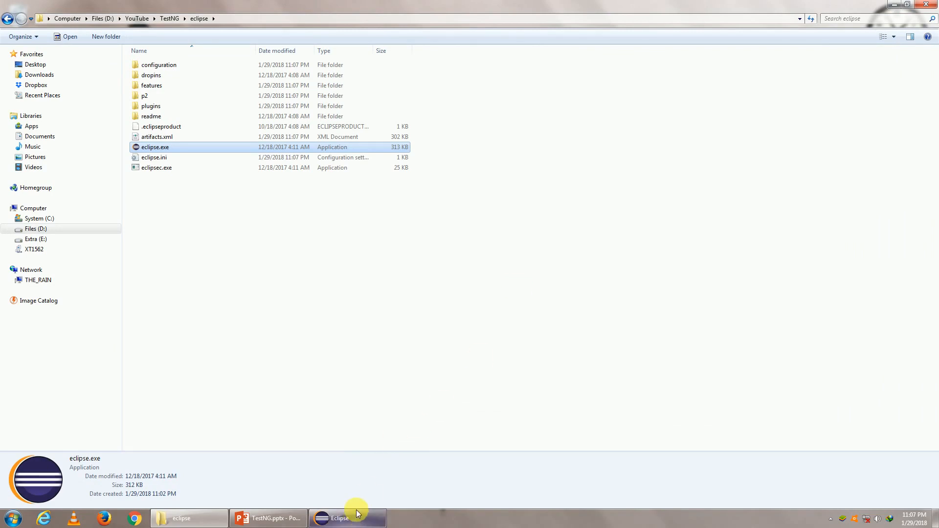
mouse_move(367, 490)
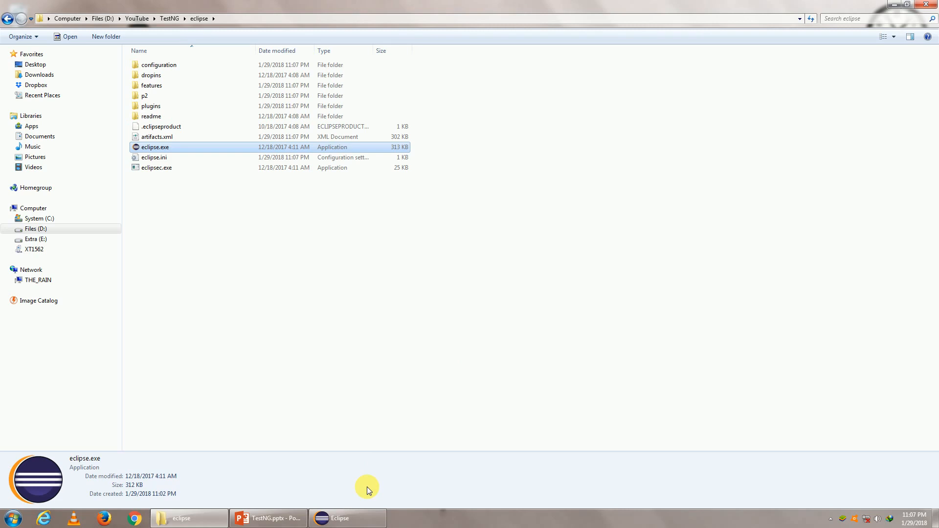
mouse_move(363, 496)
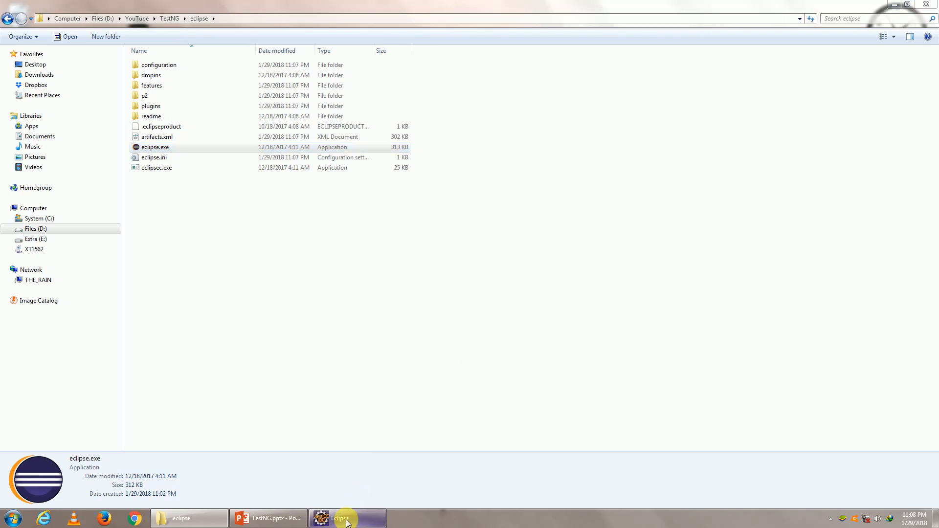
left_click(347, 518)
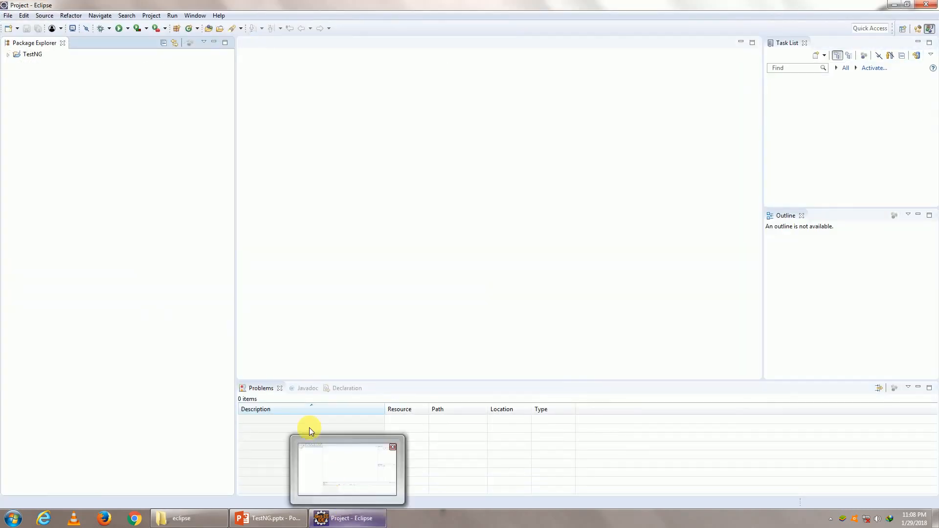
left_click(8, 54)
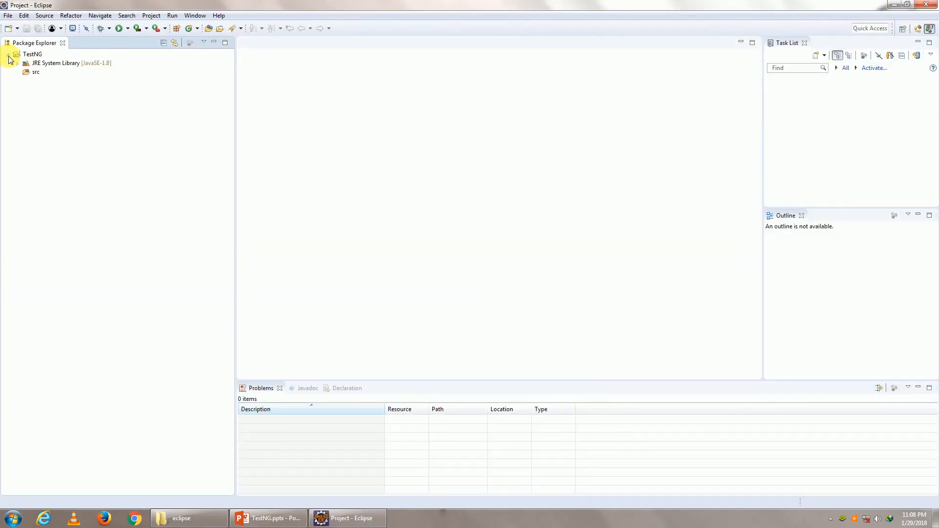
left_click(67, 63)
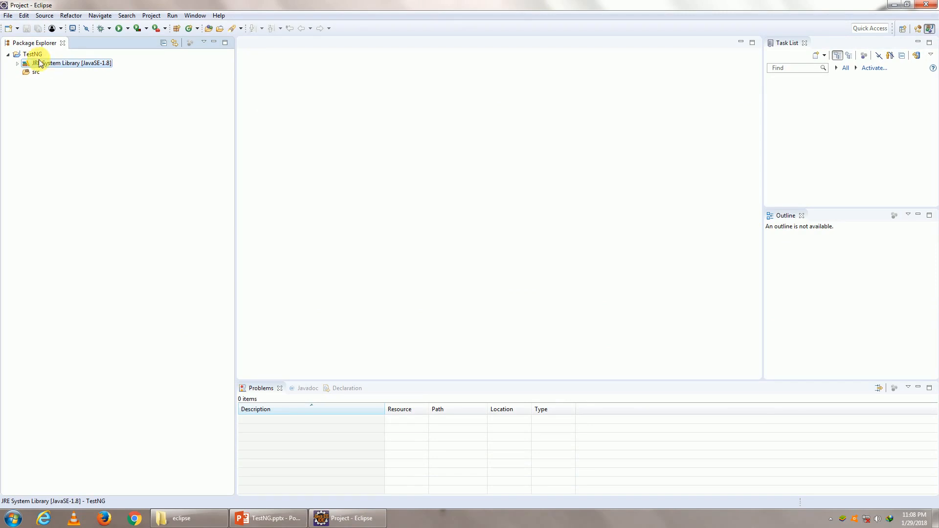
left_click(32, 54)
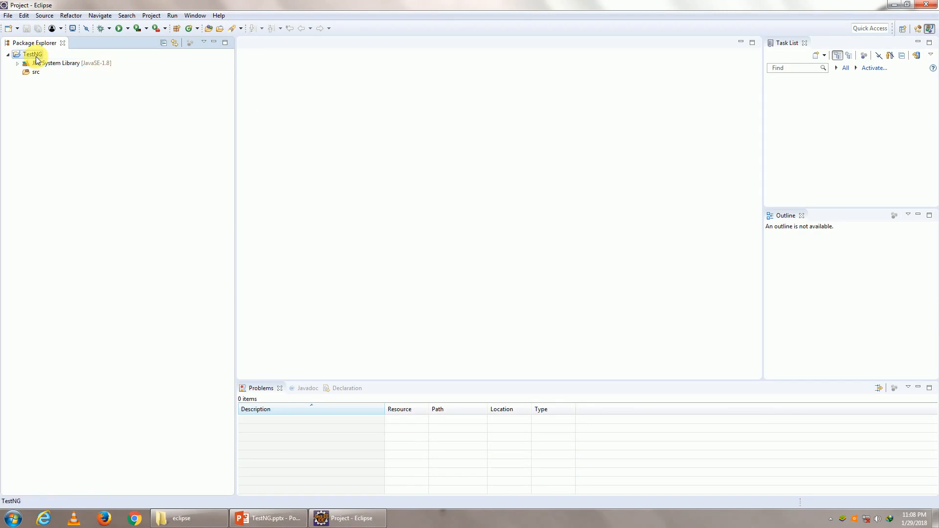
right_click(32, 54)
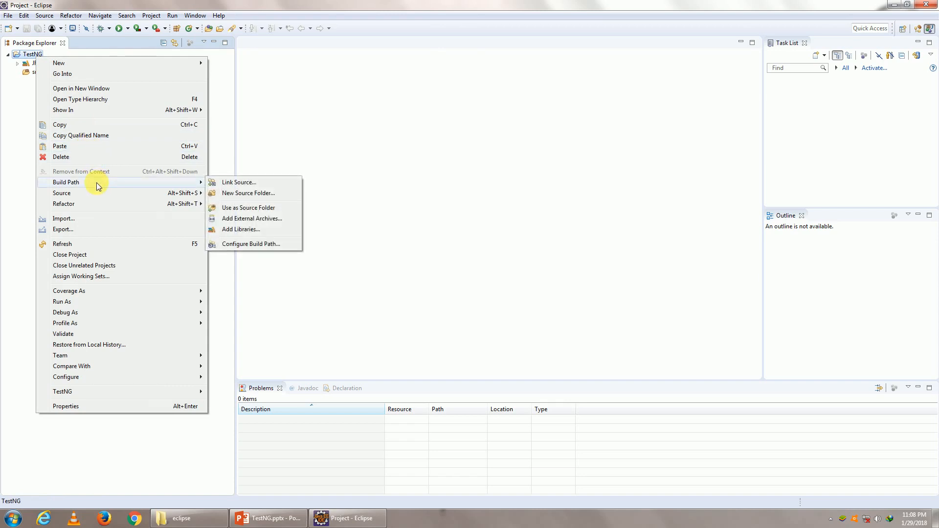
mouse_move(252, 229)
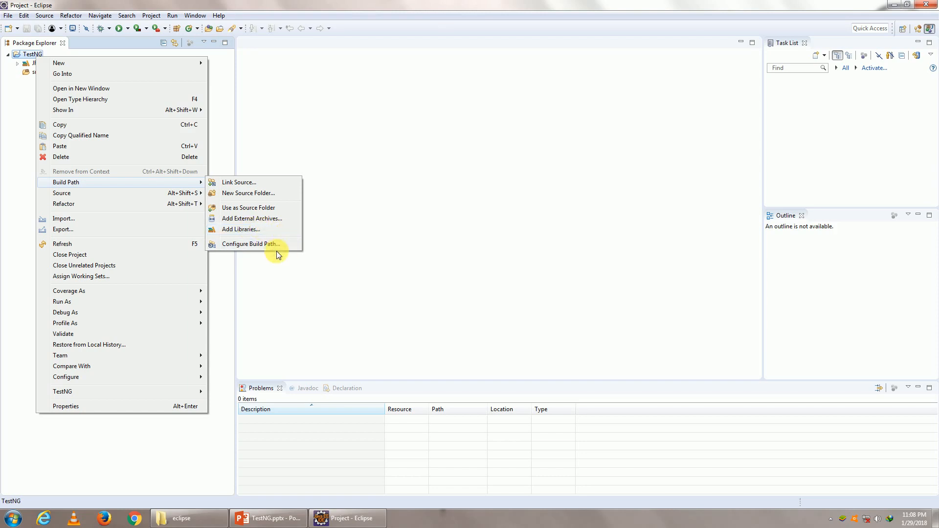
Add the TestNG library to the project's build path and apply the change.
left_click(251, 243)
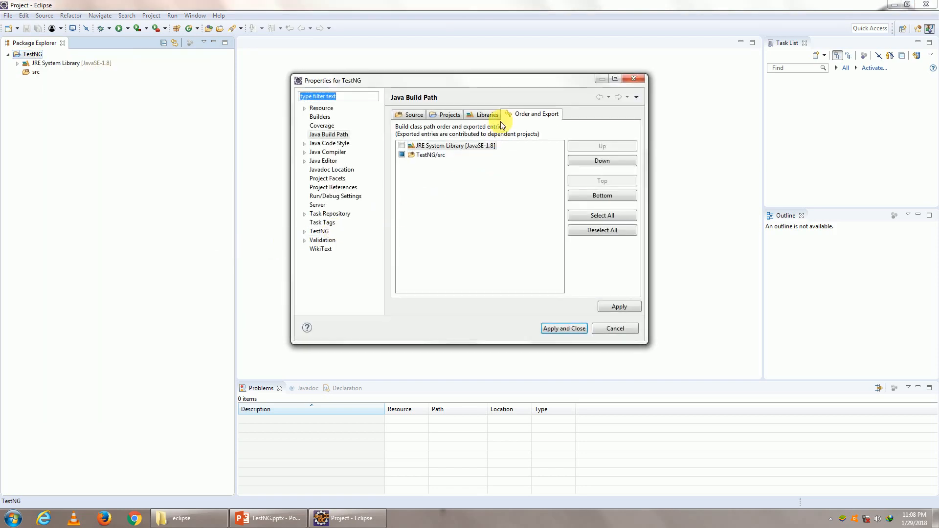
left_click(486, 114)
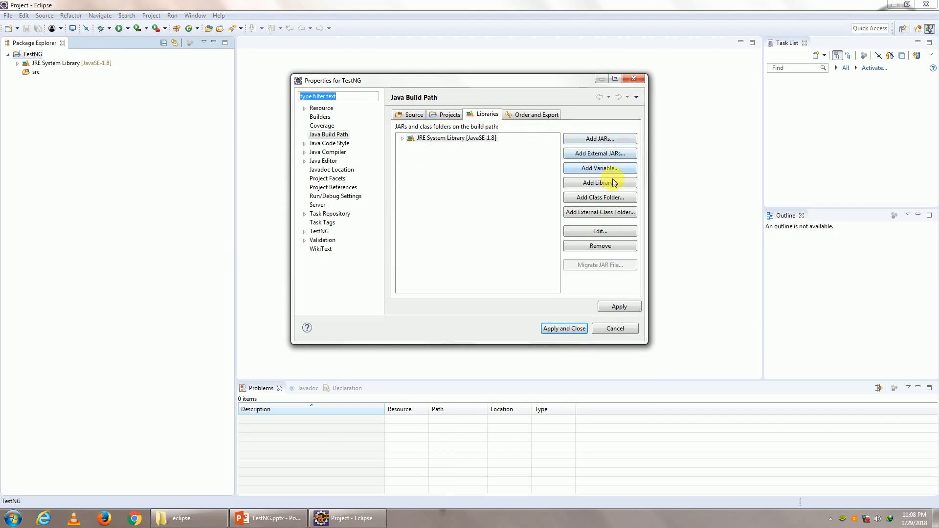
left_click(600, 183)
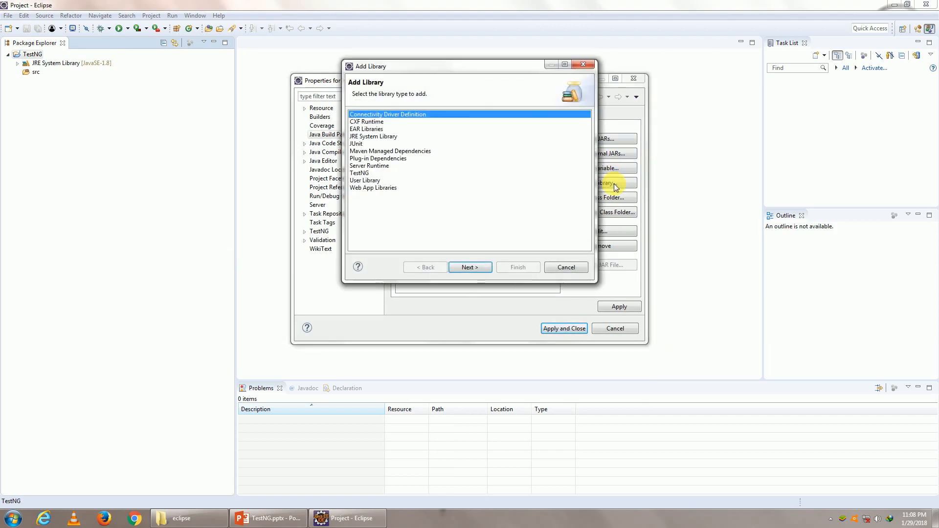
left_click(359, 173)
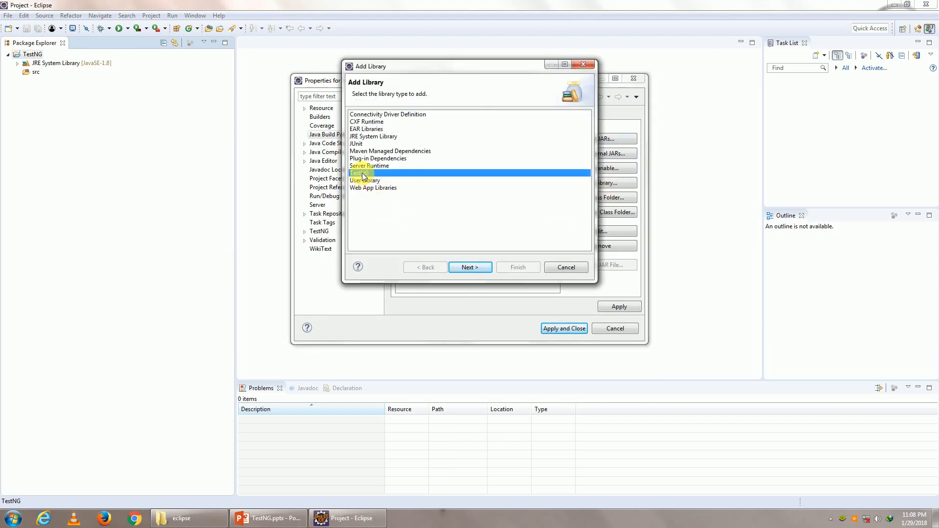
left_click(470, 267)
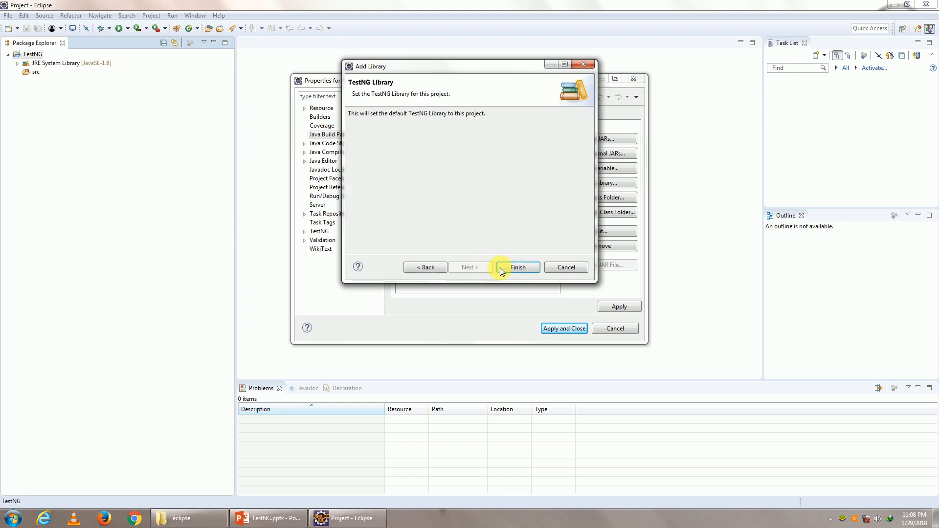
left_click(517, 267)
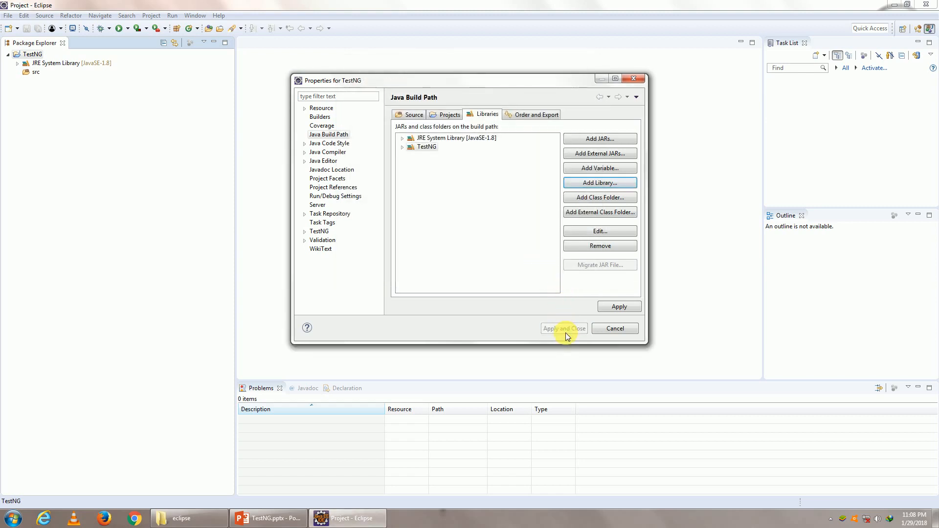
left_click(563, 328)
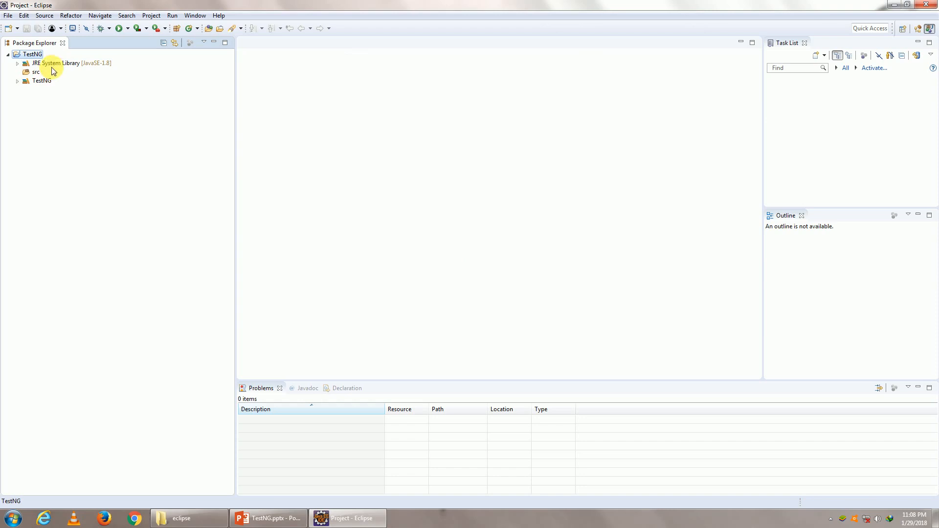
Select the TestNG project and open its context menu.
left_click(53, 63)
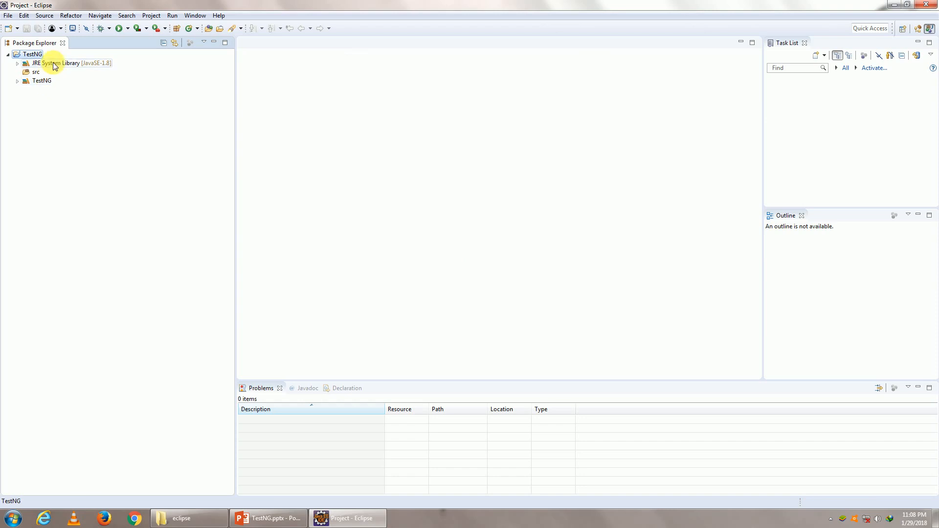
left_click(32, 53)
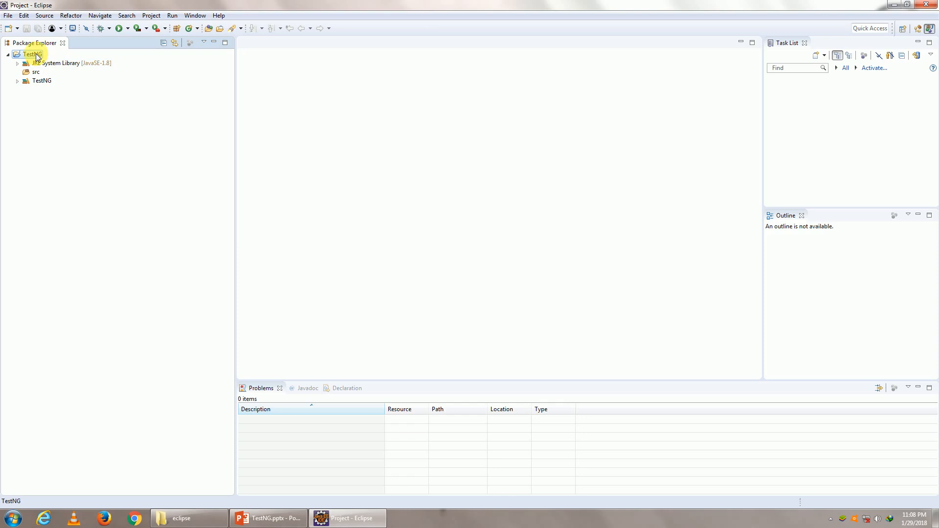
right_click(32, 54)
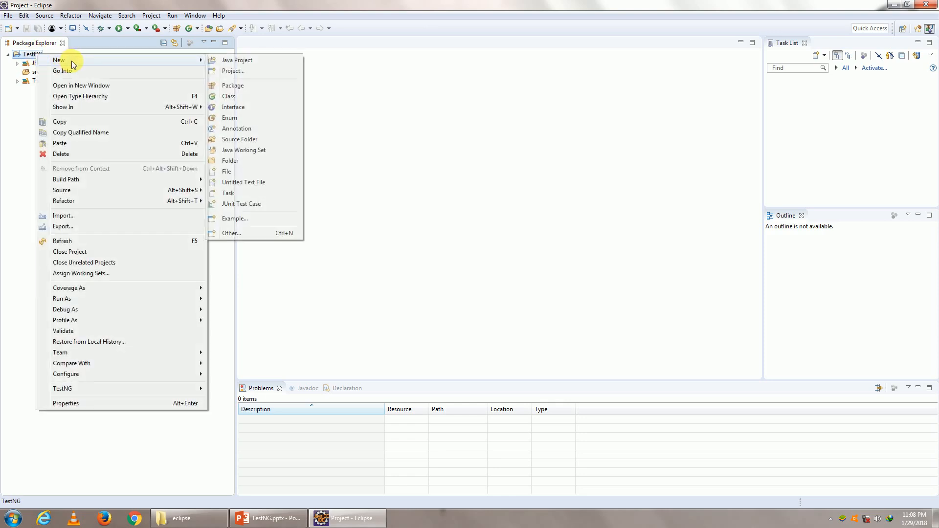
Create a package named Test and a Tutorial1 class inside it.
left_click(232, 85)
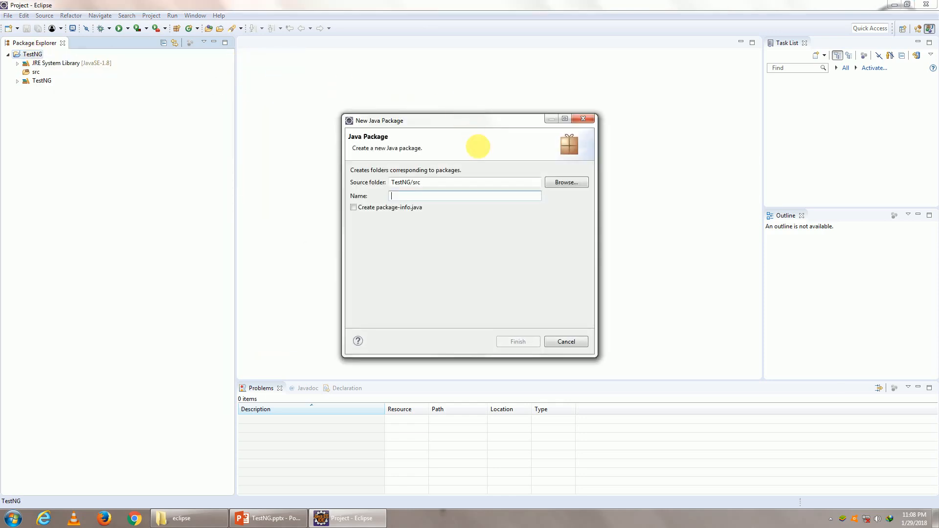
type("Test")
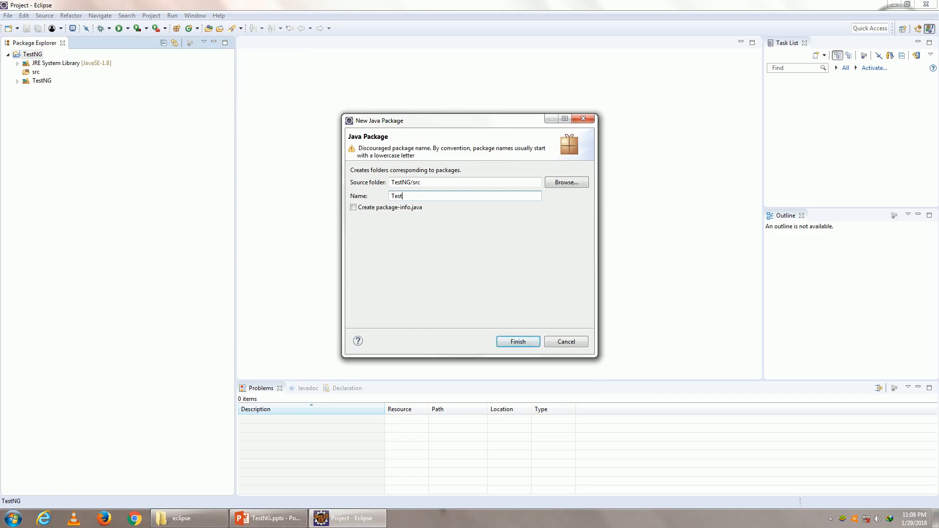
left_click(516, 342)
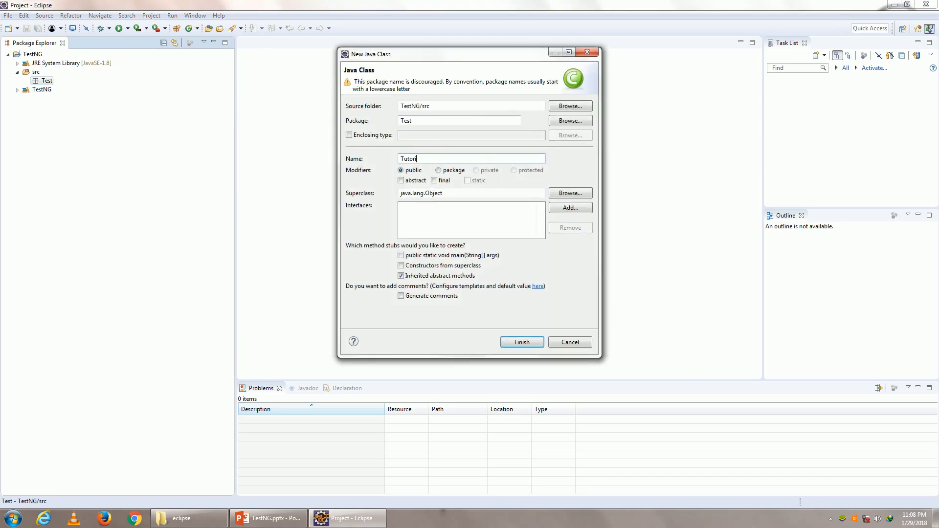
left_click(520, 342)
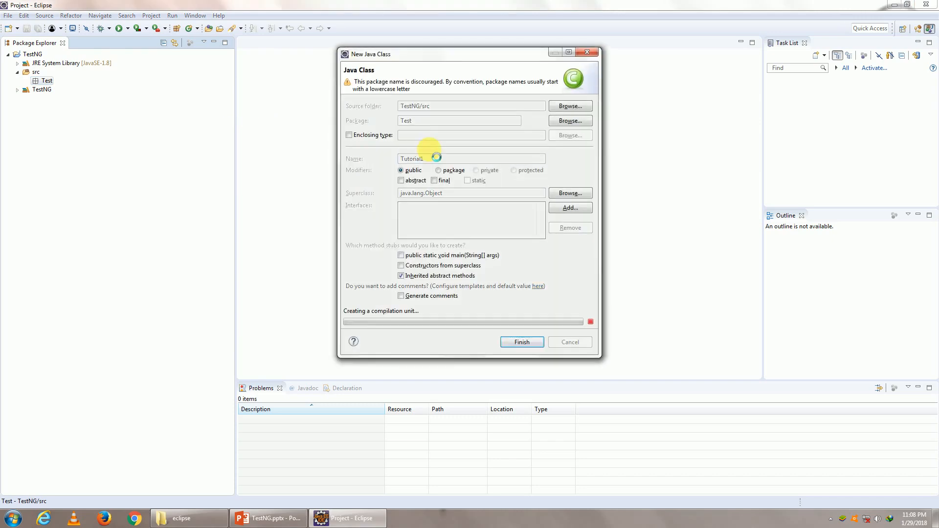
left_click(521, 342)
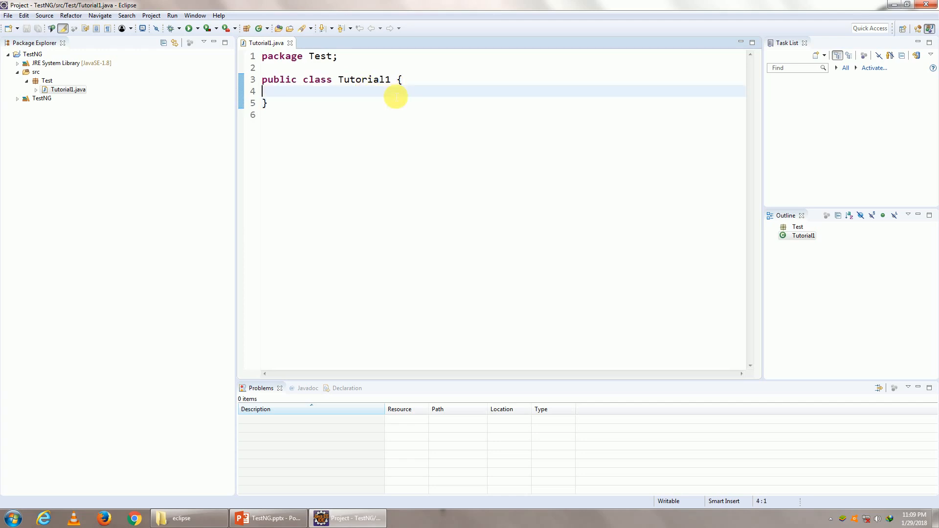
Declare a public void Test1() method in the Tutorial1 class body.
key("enter")
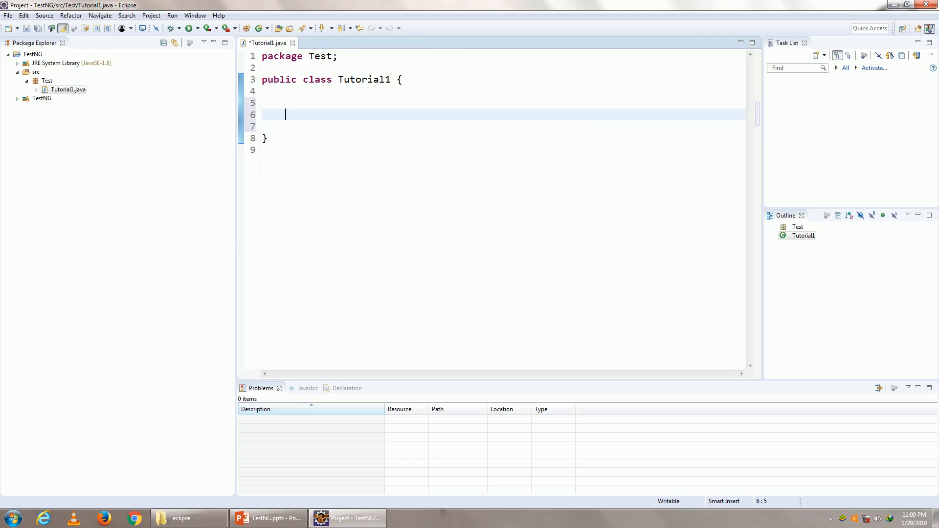
type("pub")
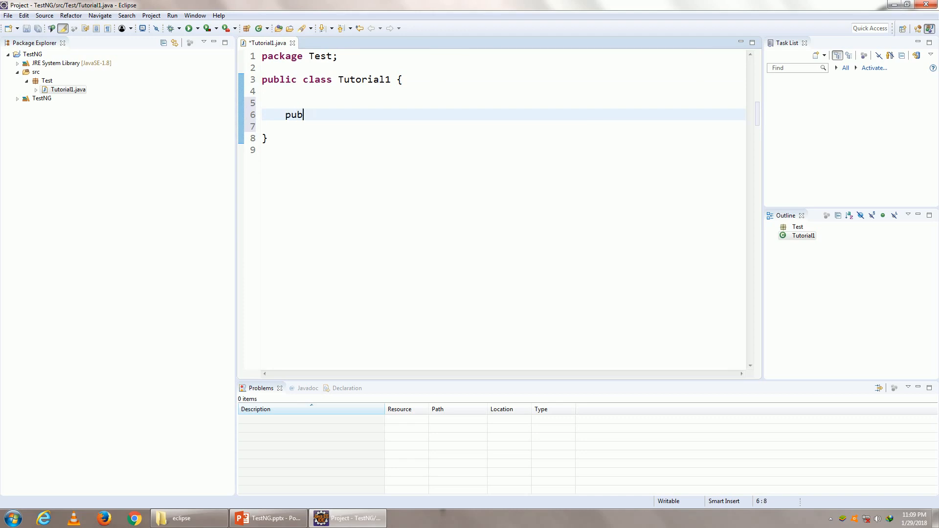
type("lic void Test1")
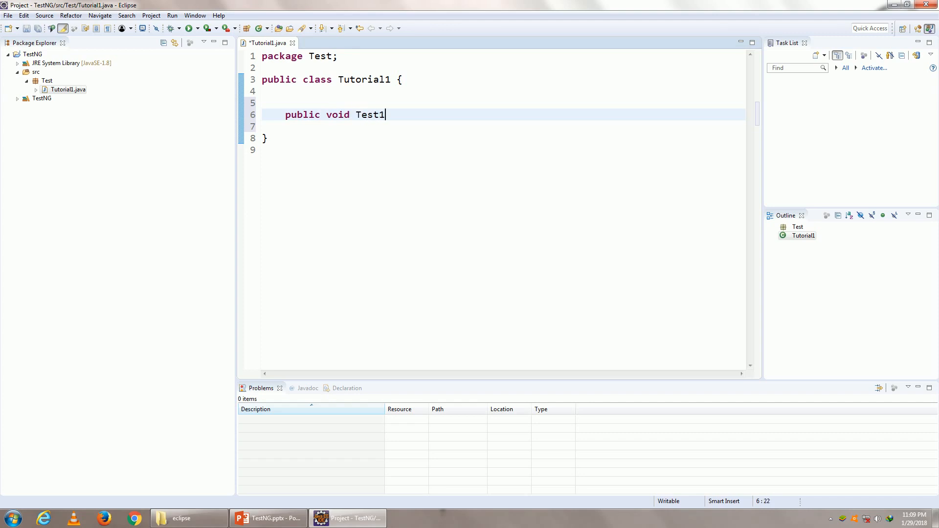
type("(")
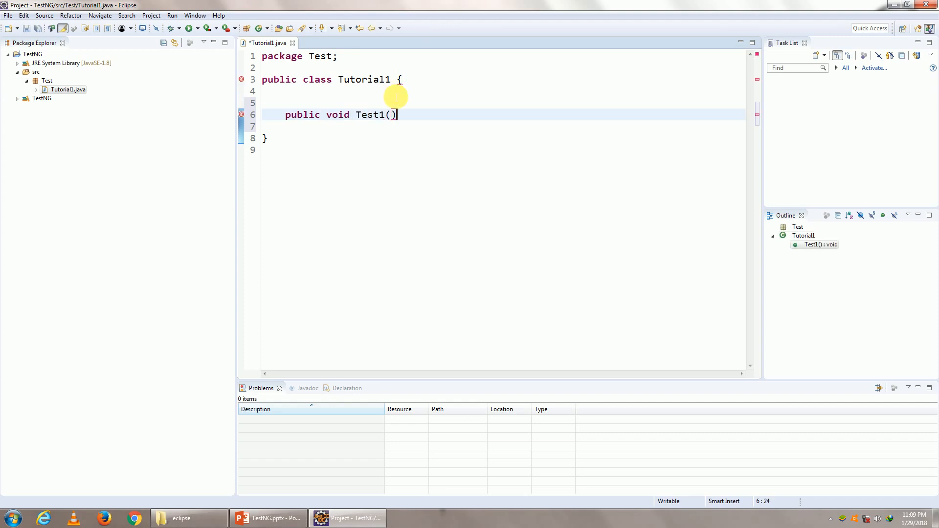
type("{")
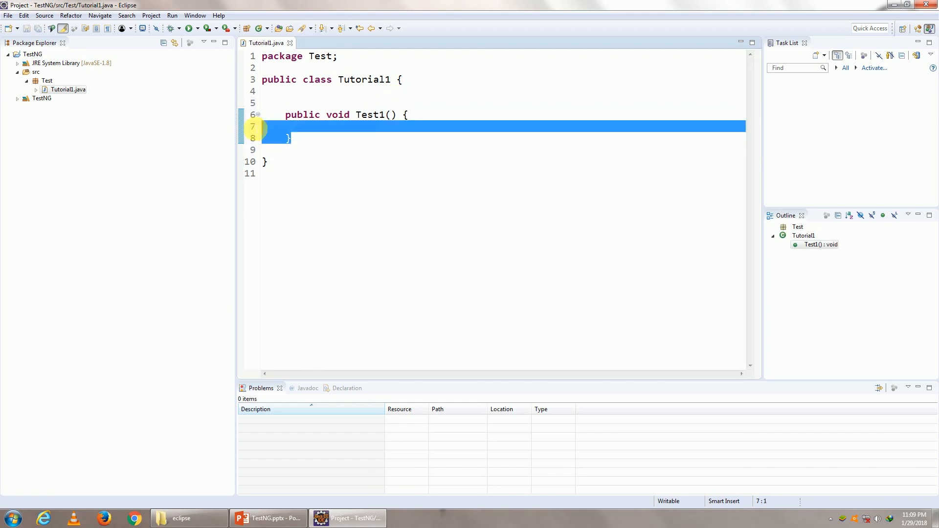
Add System.out.println("this is test 1") inside Test1 using the syso template.
left_click(332, 126)
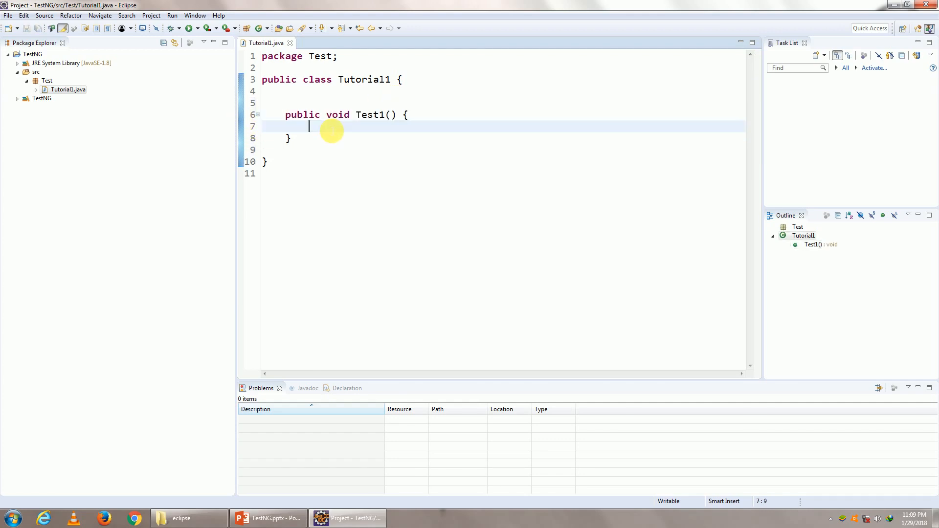
left_click(819, 245)
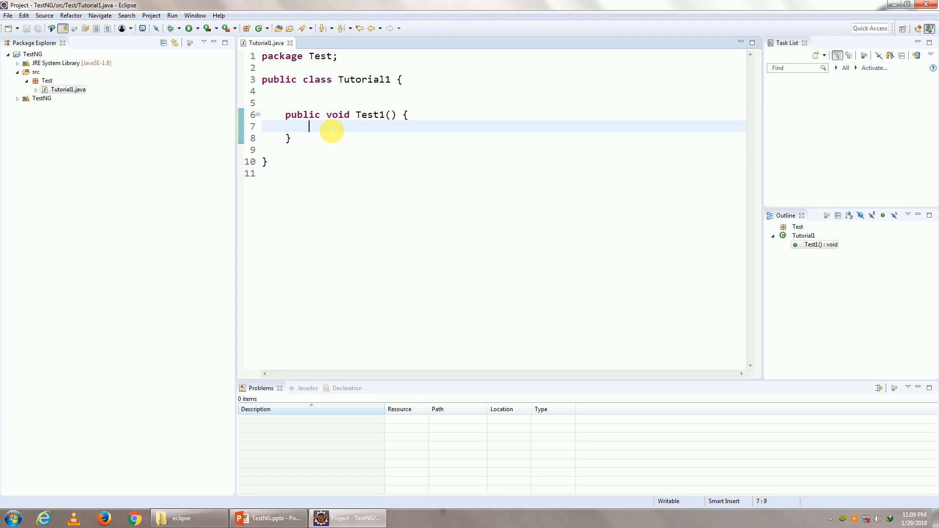
key("enter")
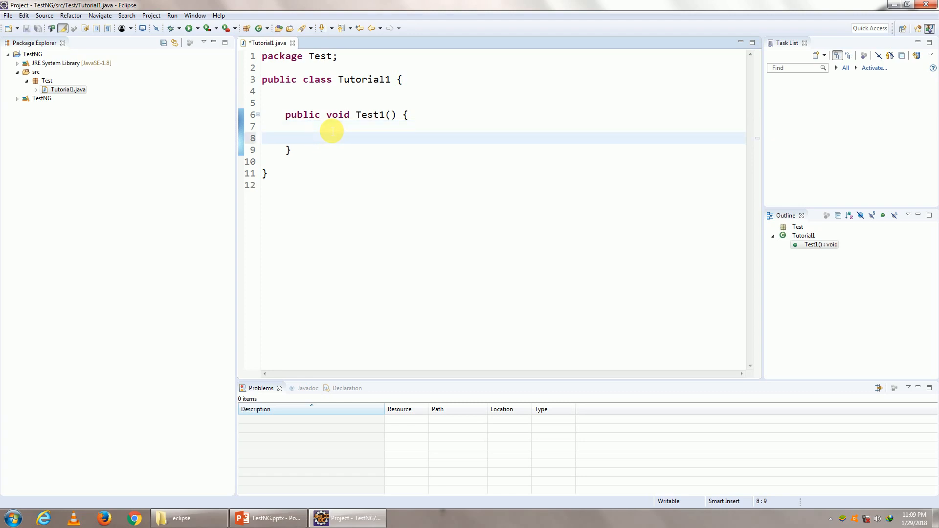
type("syso")
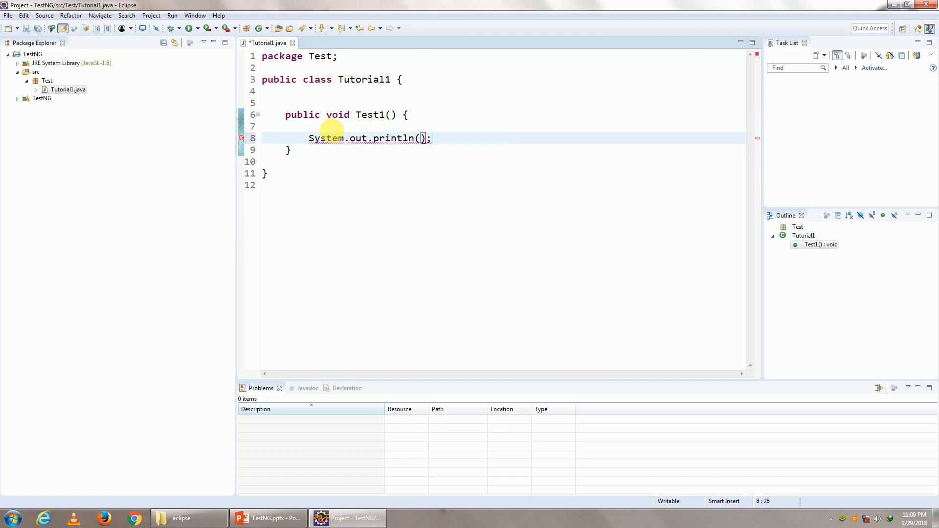
type("\"Test\"")
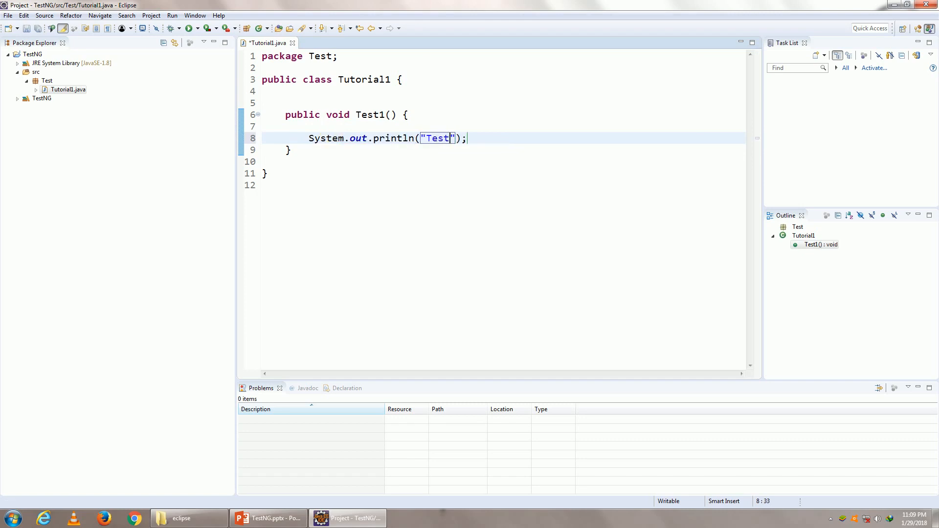
key("Delete")
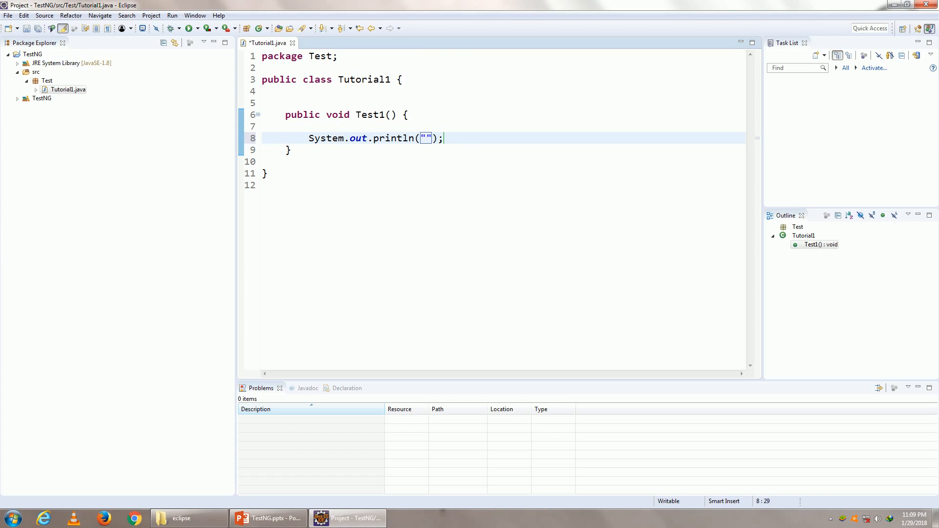
type("this is tet")
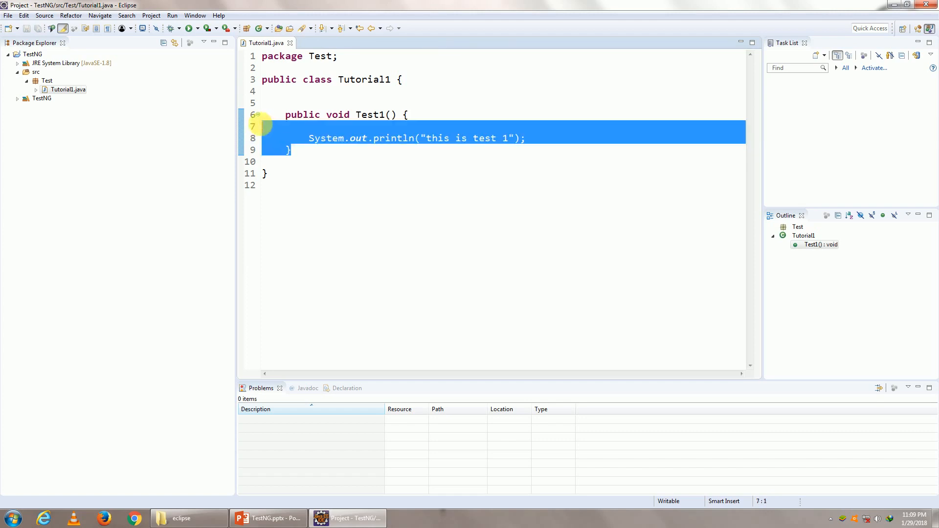
key("Enter")
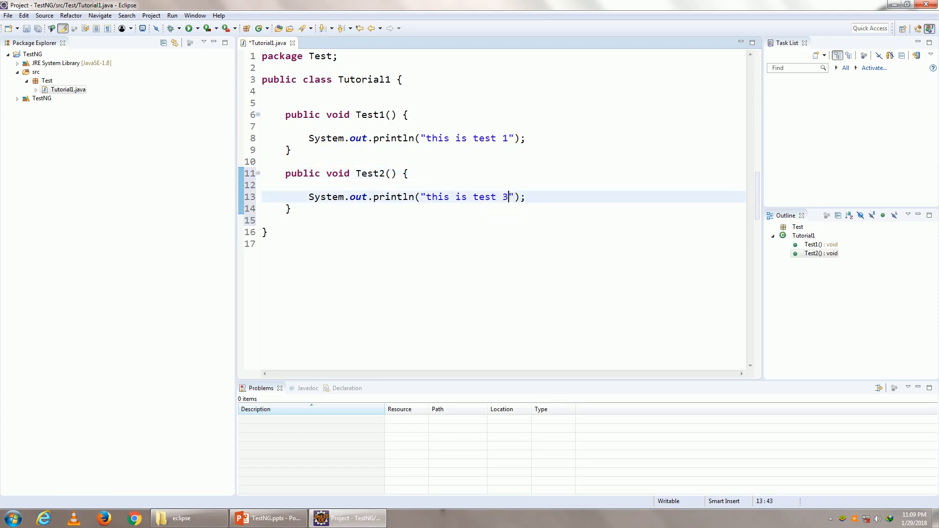
type("2")
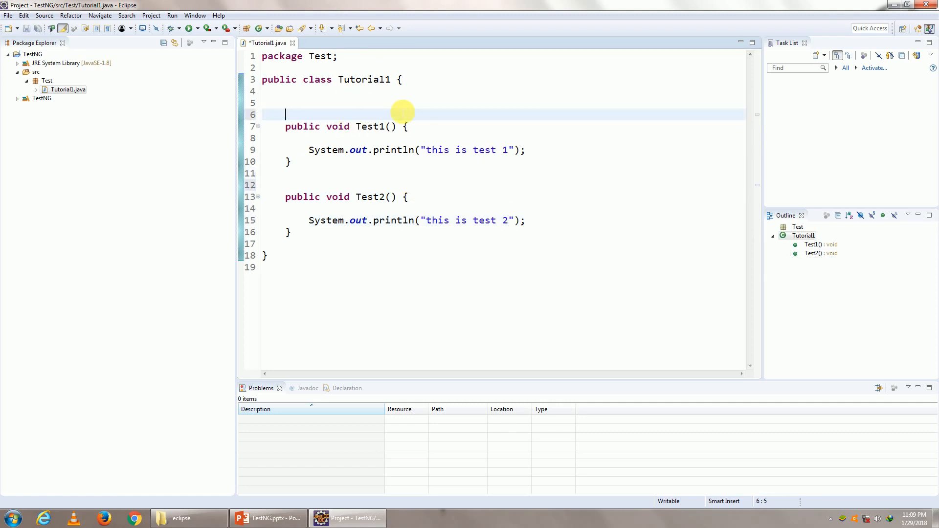
key("ctrl+s")
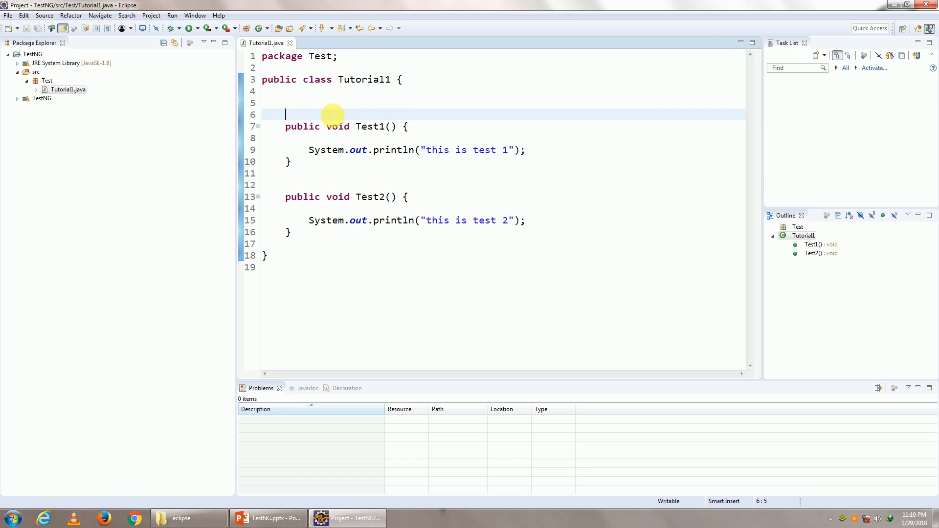
type("@Test(")
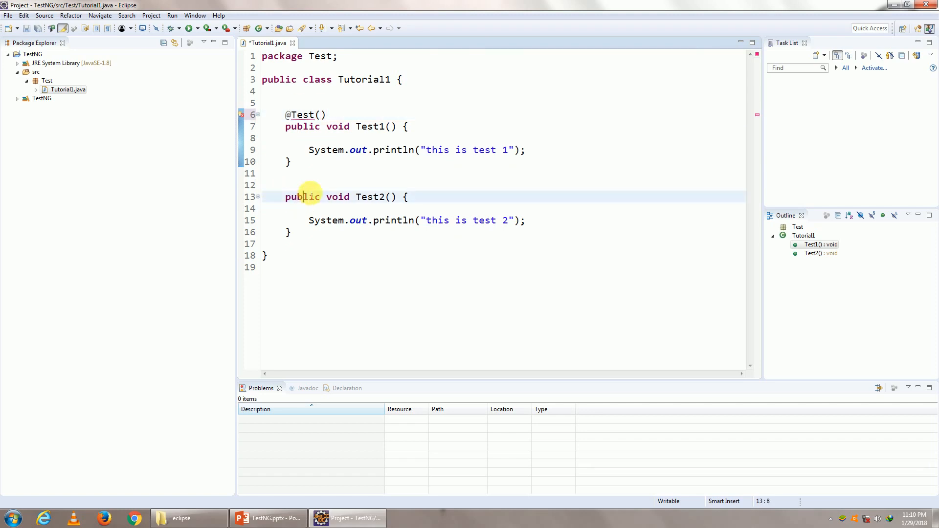
type("@Te")
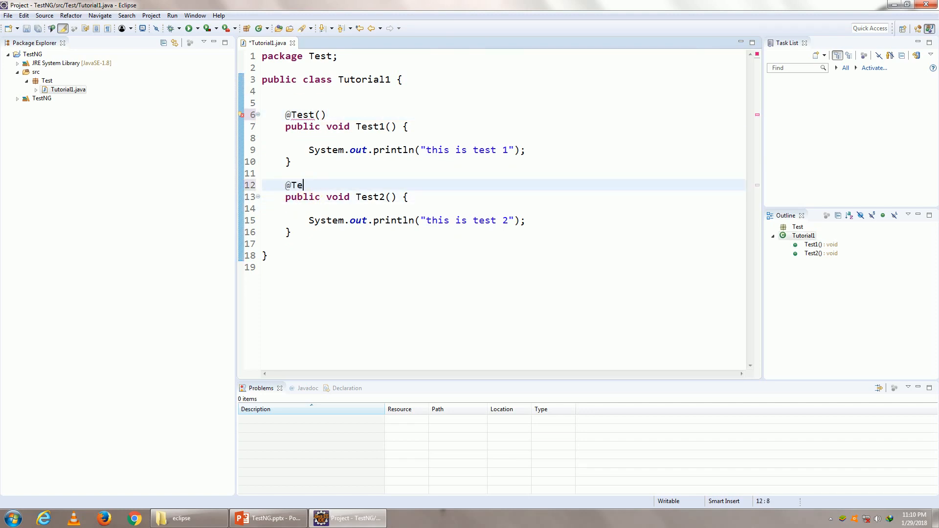
type("st()")
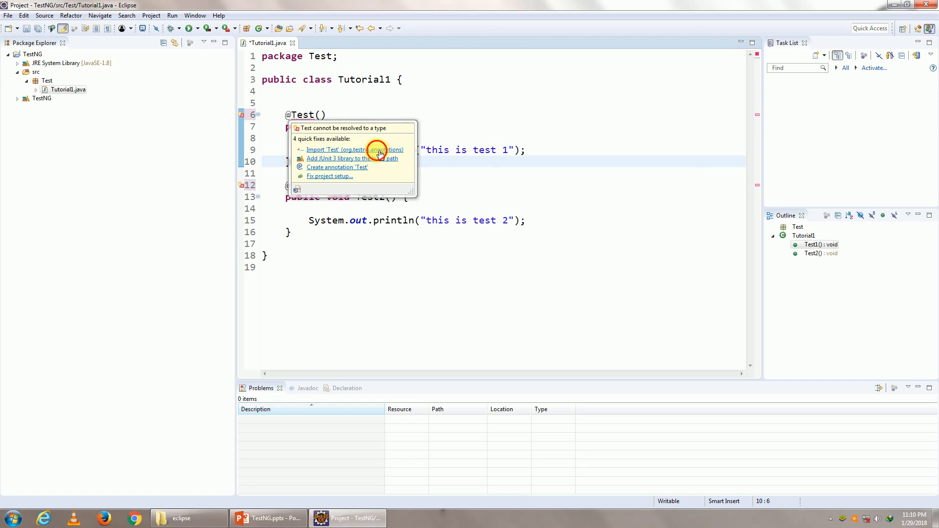
left_click(353, 149)
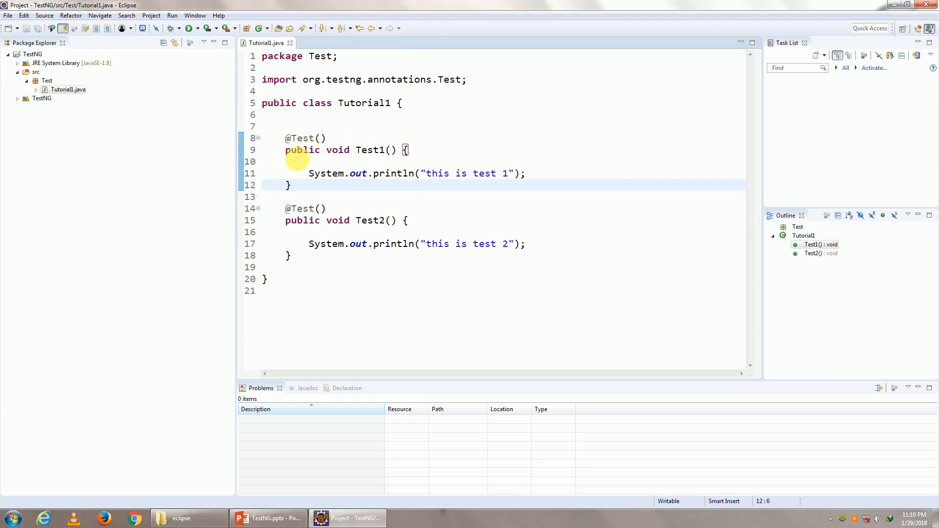
Run Tutorial1.java as a TestNG test, with Test1 and Test2 passing.
left_click_drag(286, 150, 292, 185)
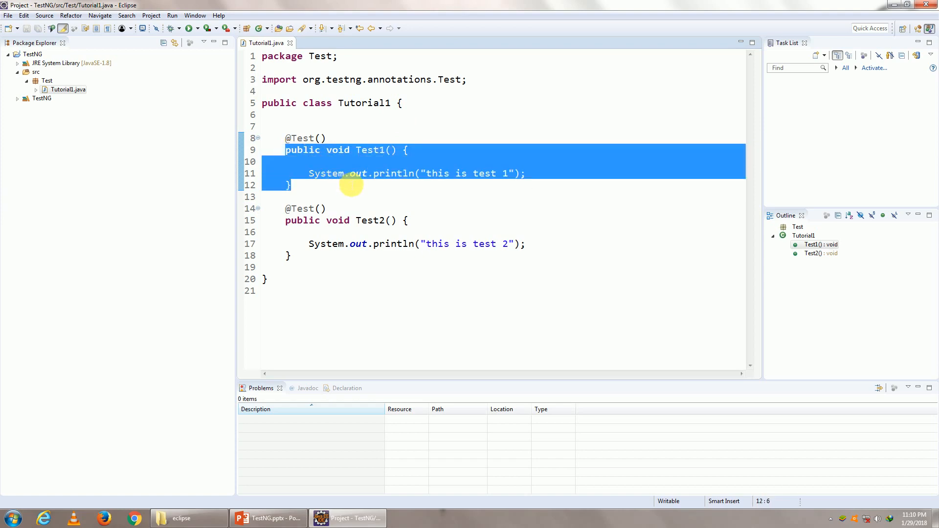
mouse_move(334, 196)
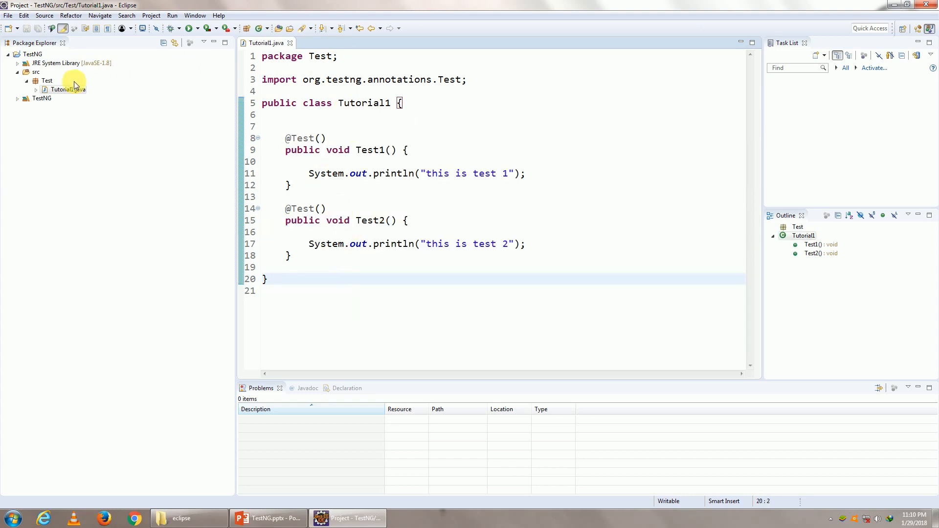
right_click(63, 89)
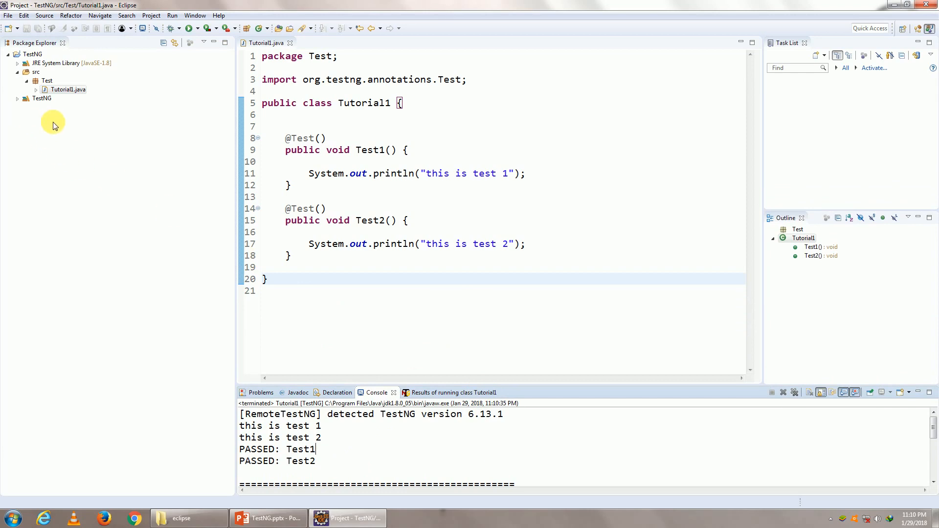
left_click(67, 89)
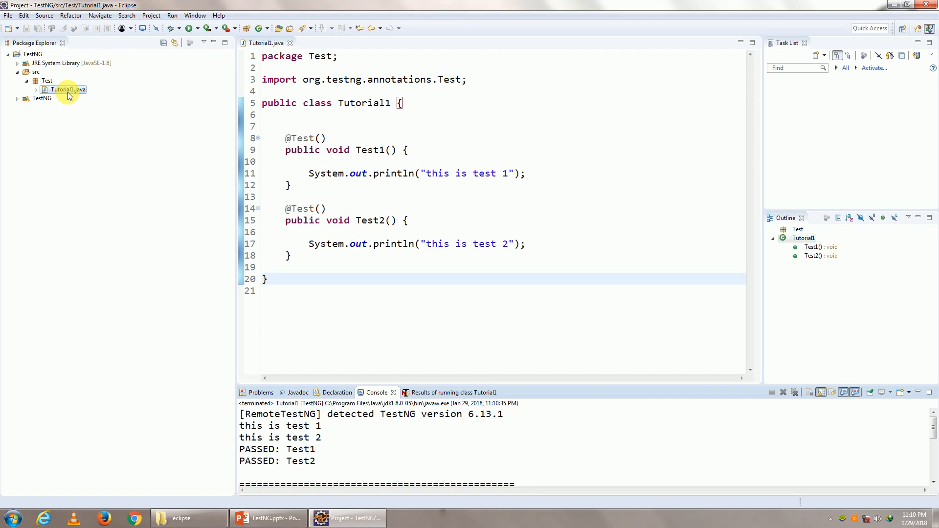
Convert Tutorial1 to TestNG, generating the testng.xml suite file.
right_click(68, 90)
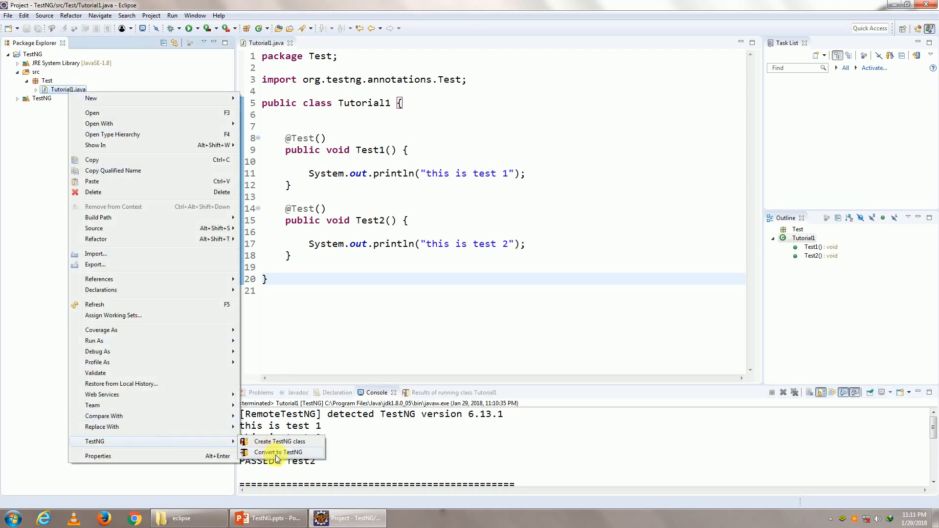
left_click(278, 452)
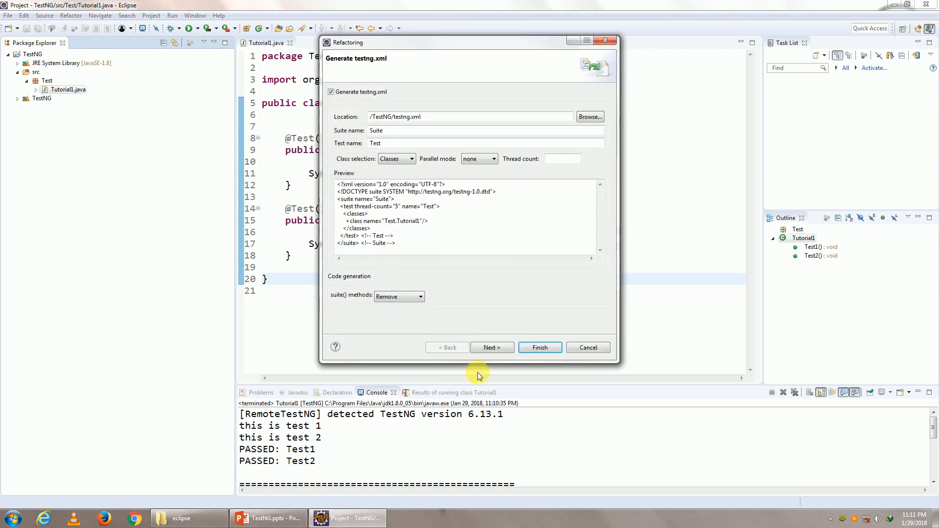
left_click(539, 348)
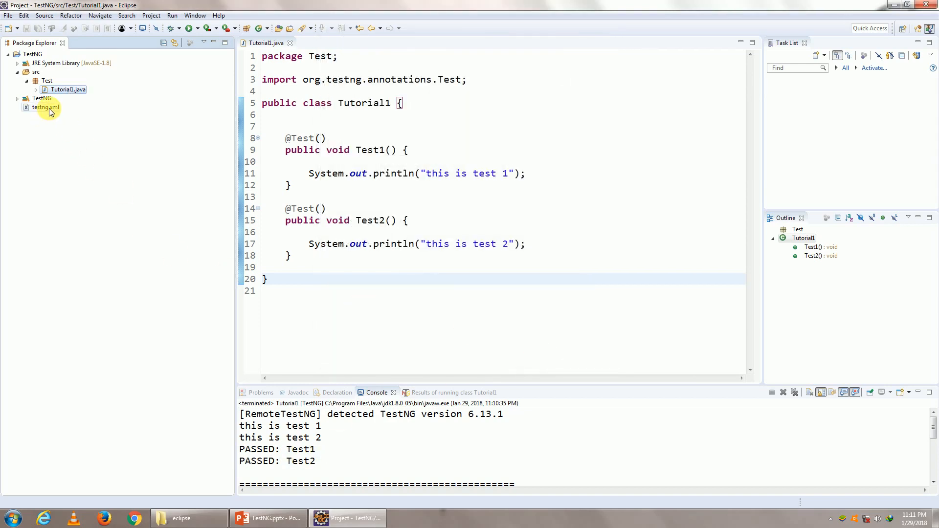
Open testng.xml as source and highlight suite Suite, test Test and class Test.Tutorial1.
double_click(45, 107)
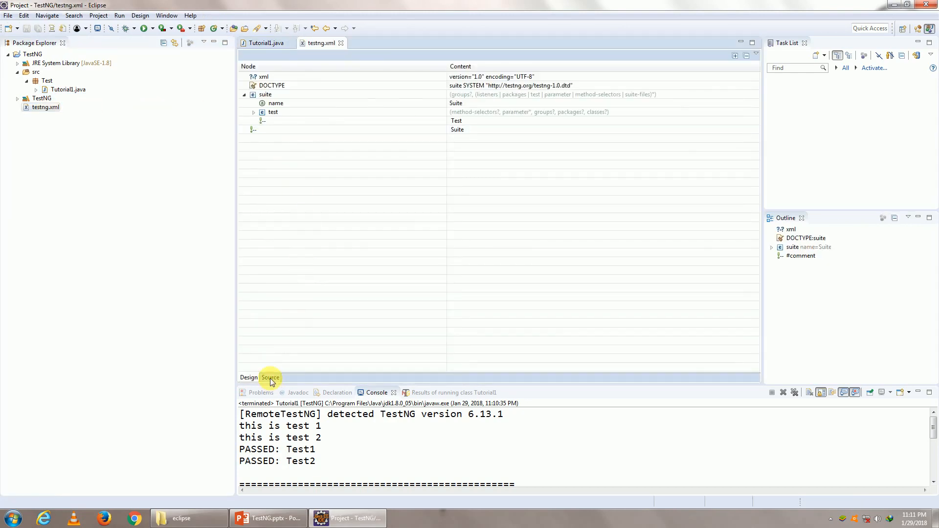
left_click(270, 377)
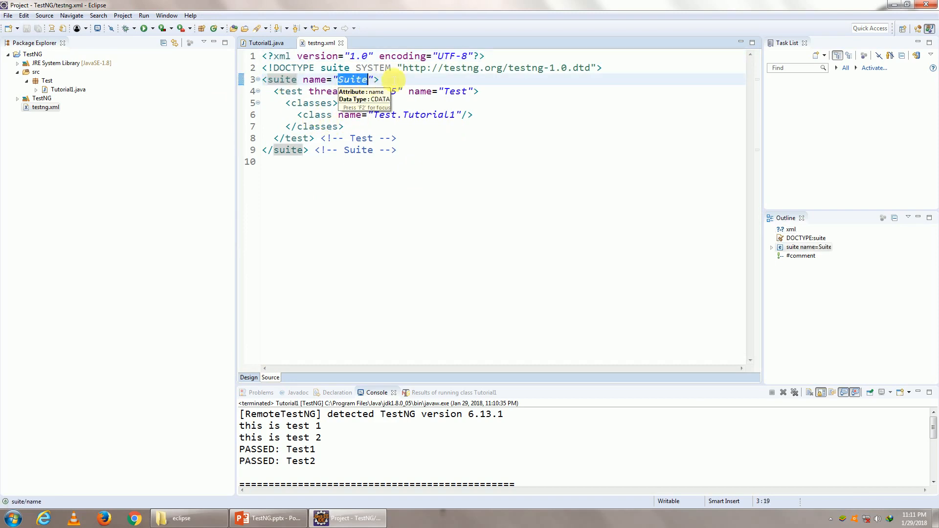
double_click(290, 91)
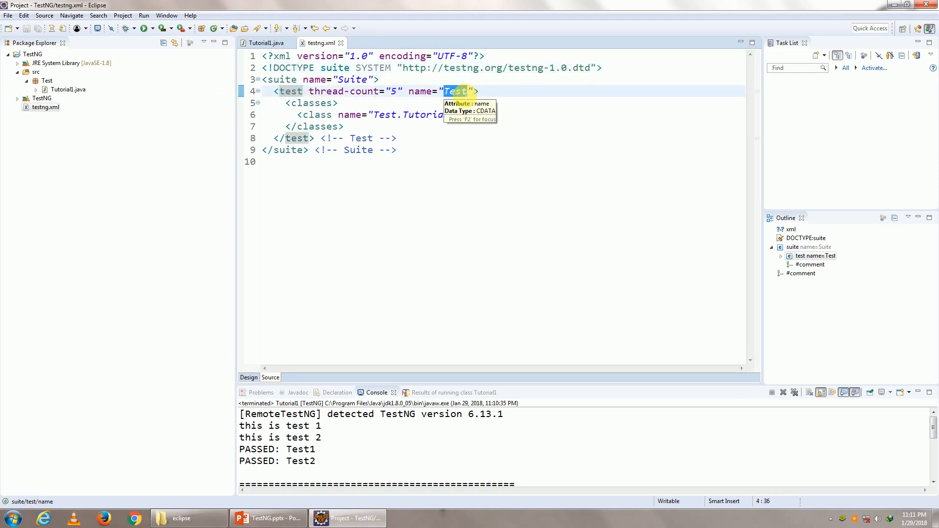
double_click(311, 103)
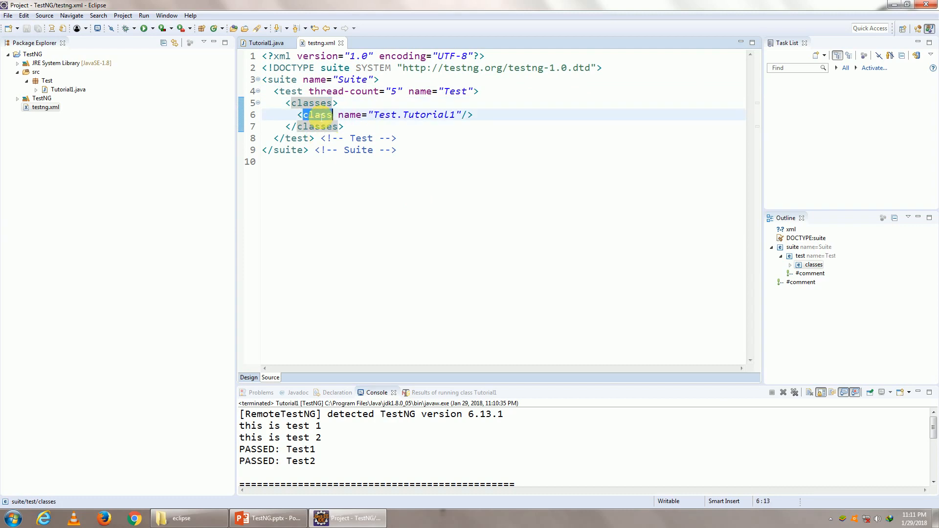
left_click(386, 114)
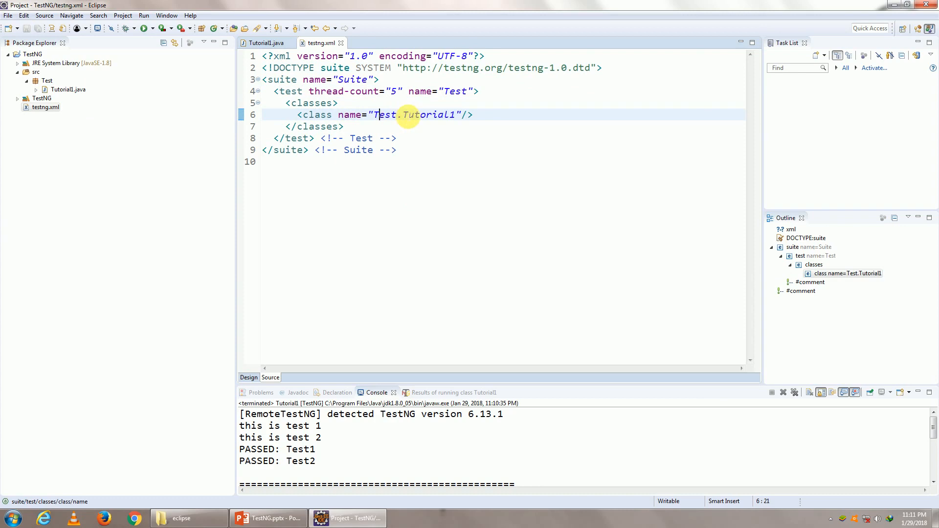
double_click(427, 114)
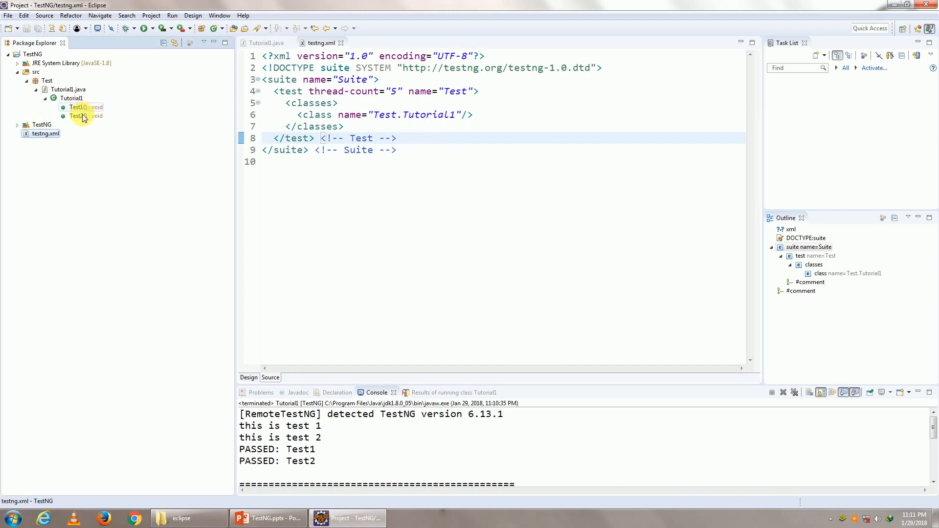
Run testng.xml as a TestNG suite, reporting 2 tests run, 0 failures, 0 skips.
left_click(78, 117)
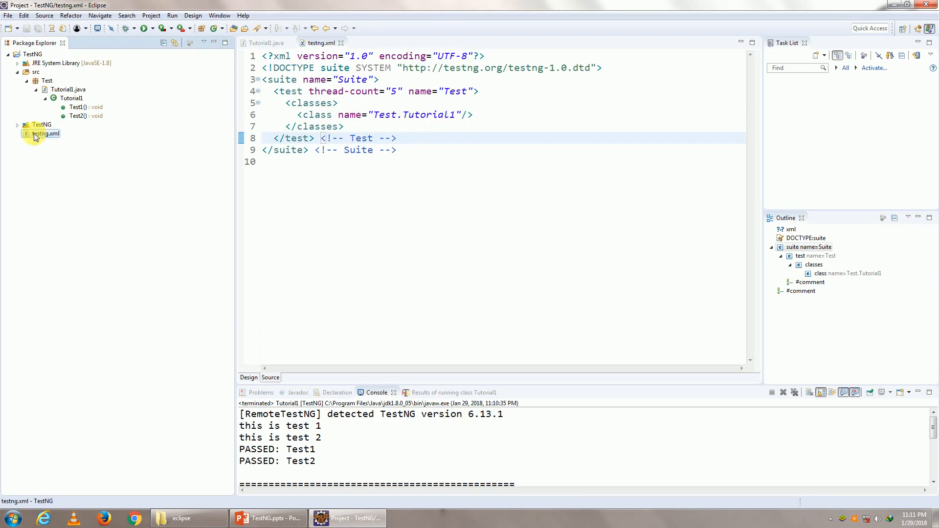
right_click(45, 133)
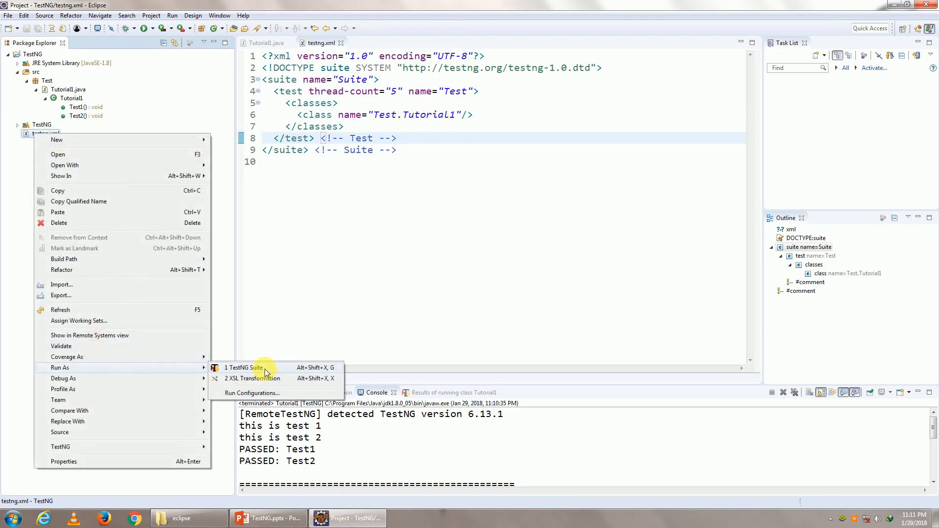
left_click(244, 367)
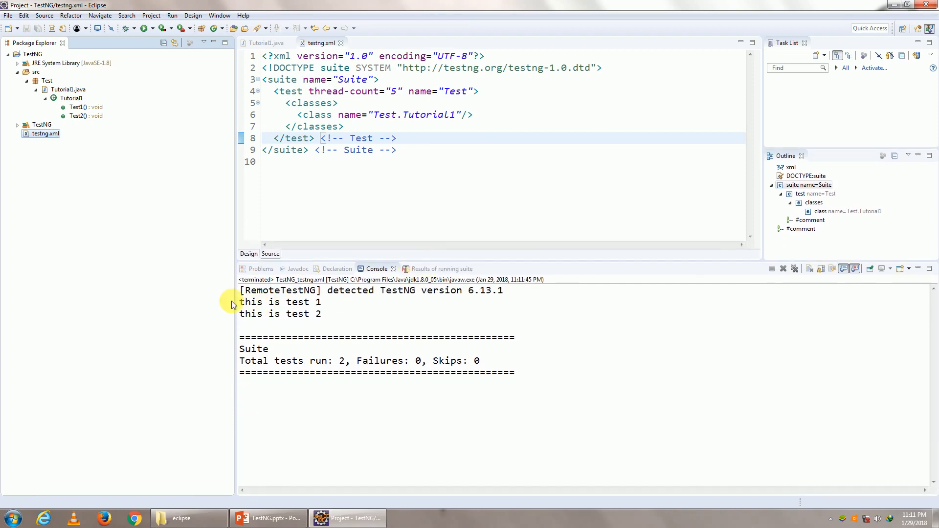
double_click(251, 313)
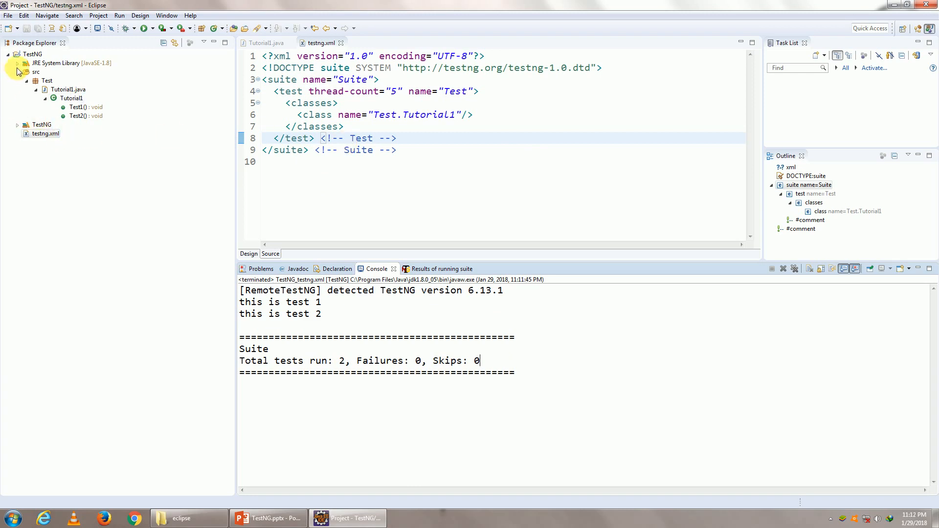
Refresh the TestNG project, expand test-output and select index.html.
right_click(31, 54)
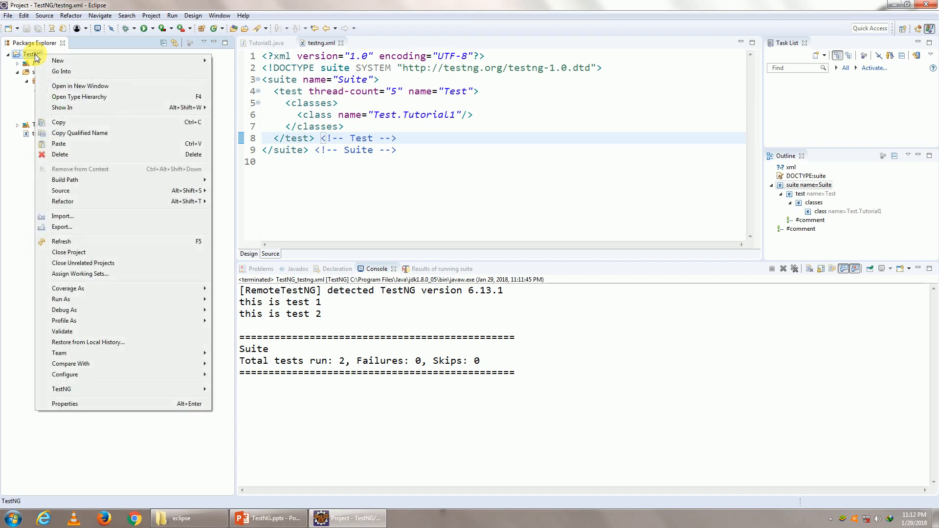
mouse_move(63, 201)
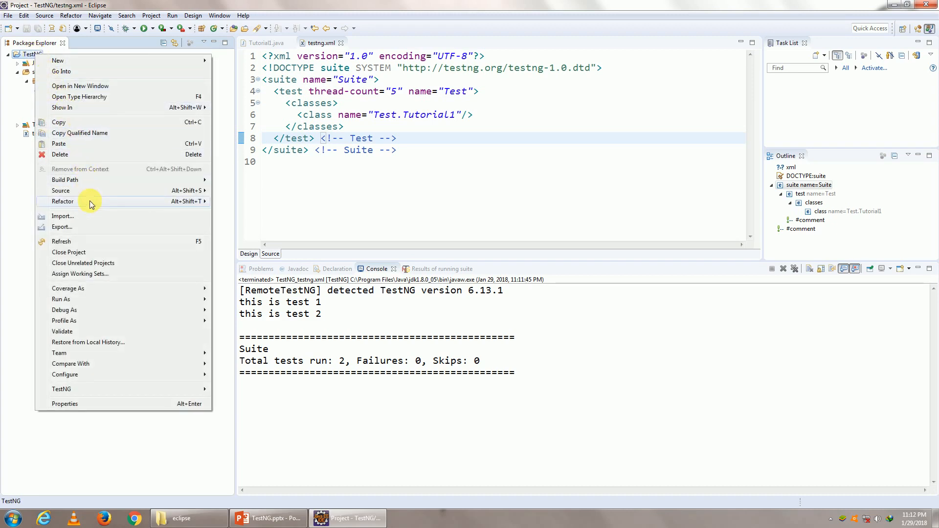
mouse_move(79, 133)
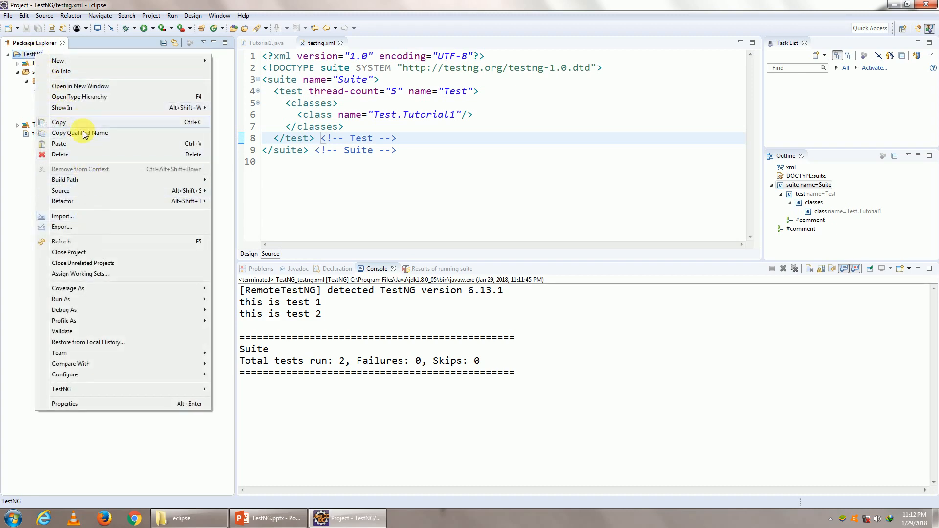
mouse_move(87, 233)
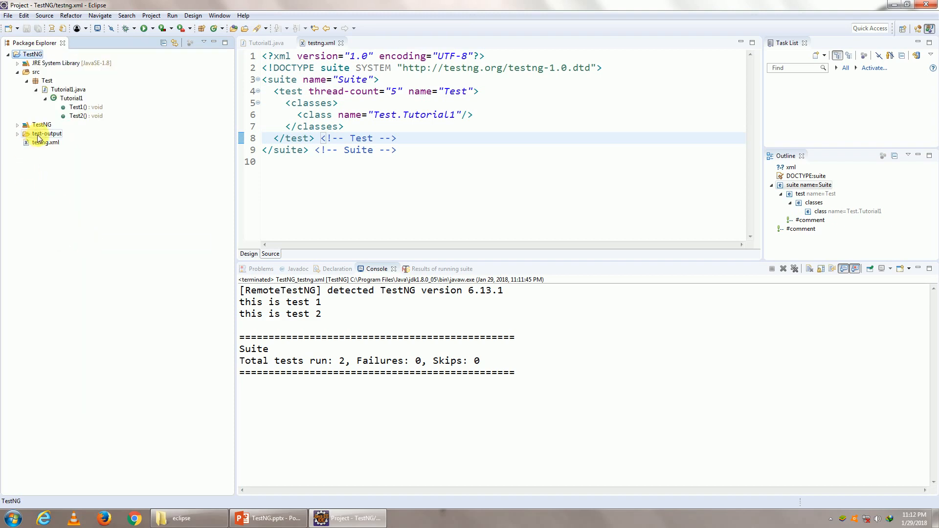
left_click(46, 133)
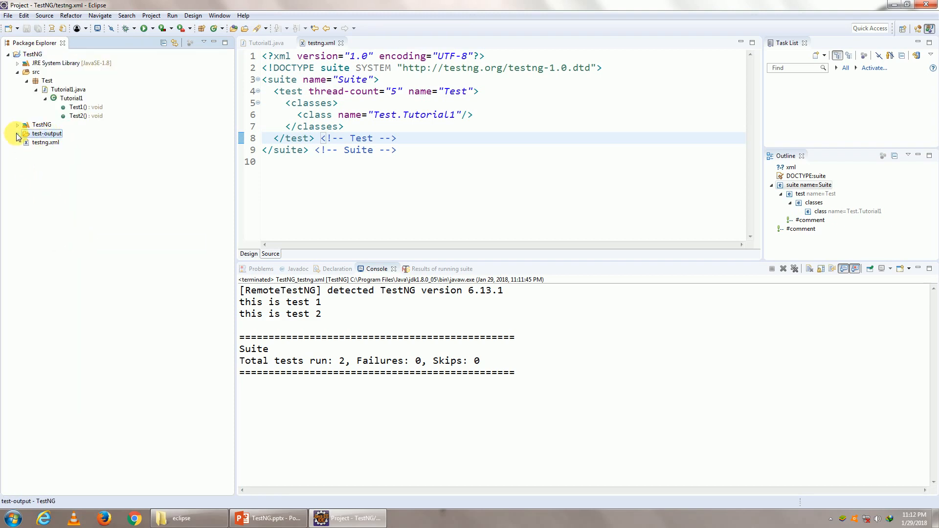
left_click(17, 133)
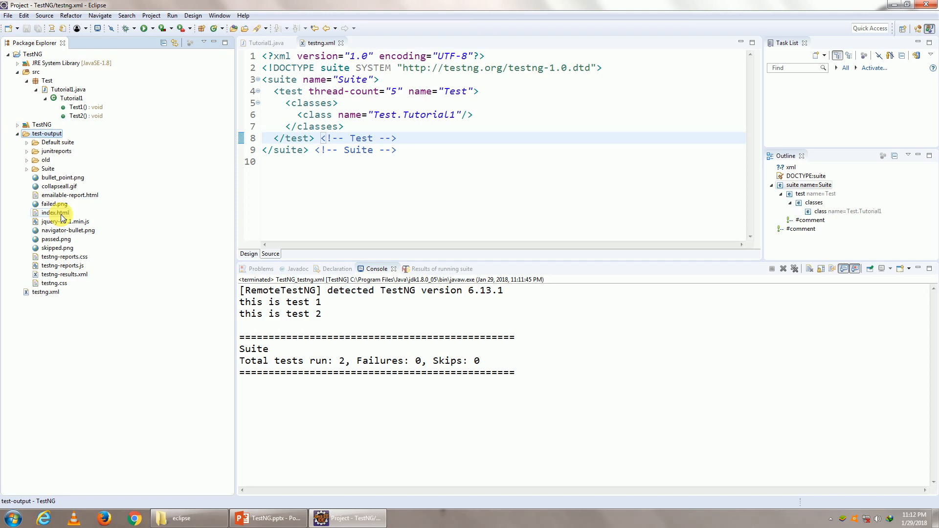
left_click(54, 212)
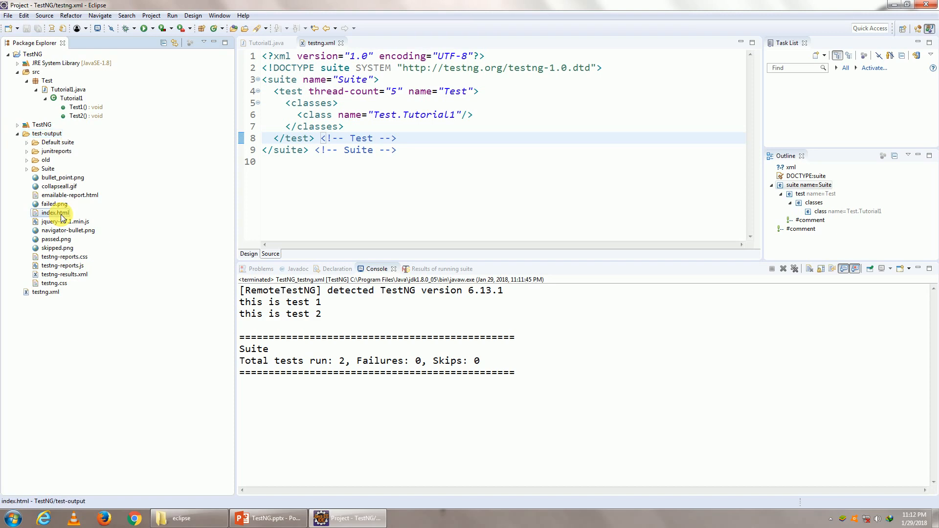
Open index.html in Eclipse's web browser and show passed methods Test1 and Test2.
right_click(54, 213)
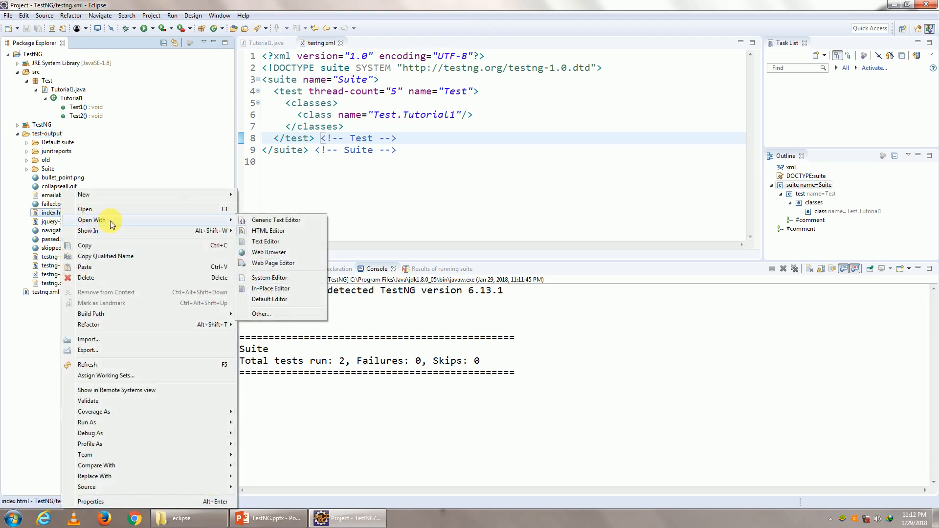
mouse_move(268, 232)
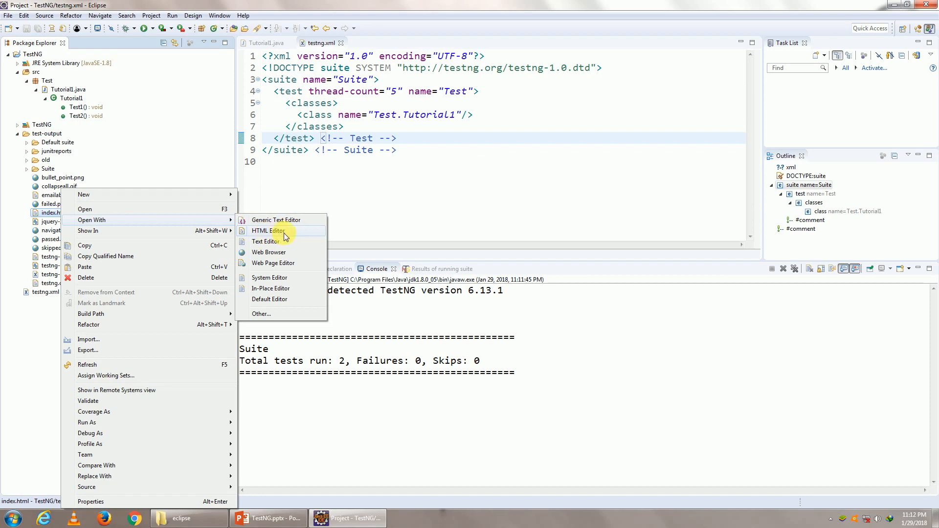
mouse_move(272, 252)
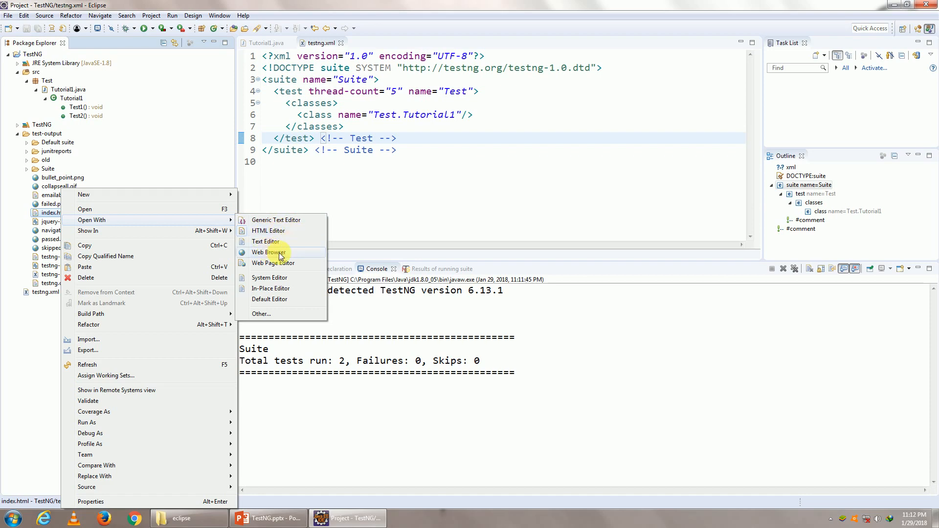
left_click(269, 253)
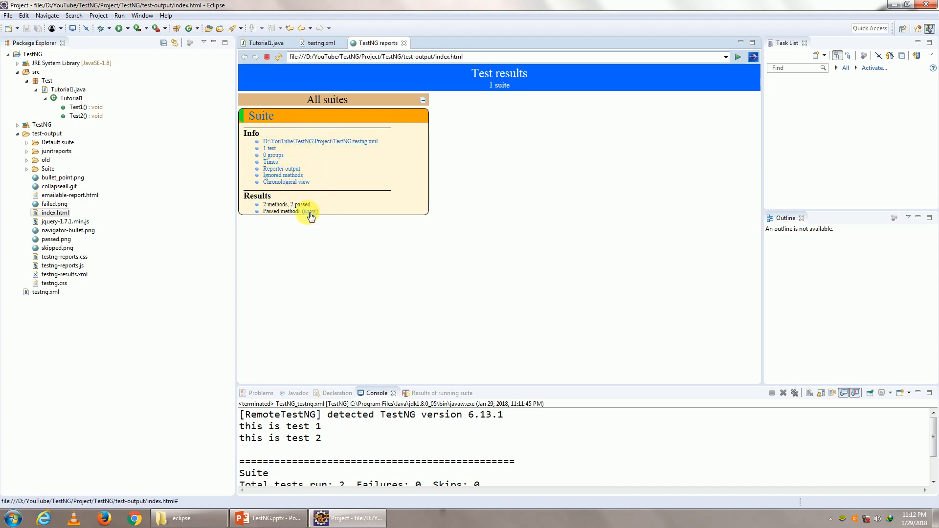
left_click(282, 212)
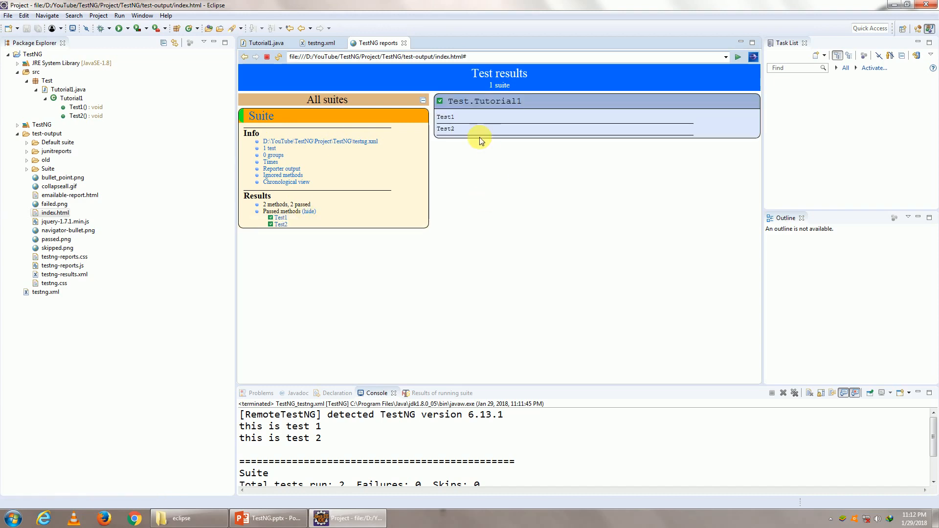